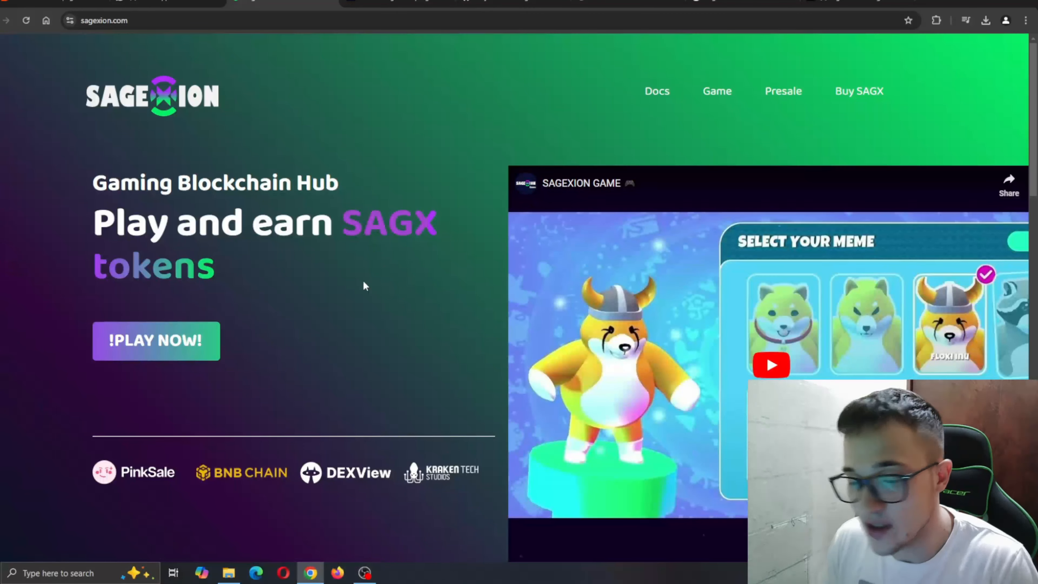
# - Look over the Sagexion homepage and go to its GitBook documentation via Docs
pyautogui.scroll(-3)
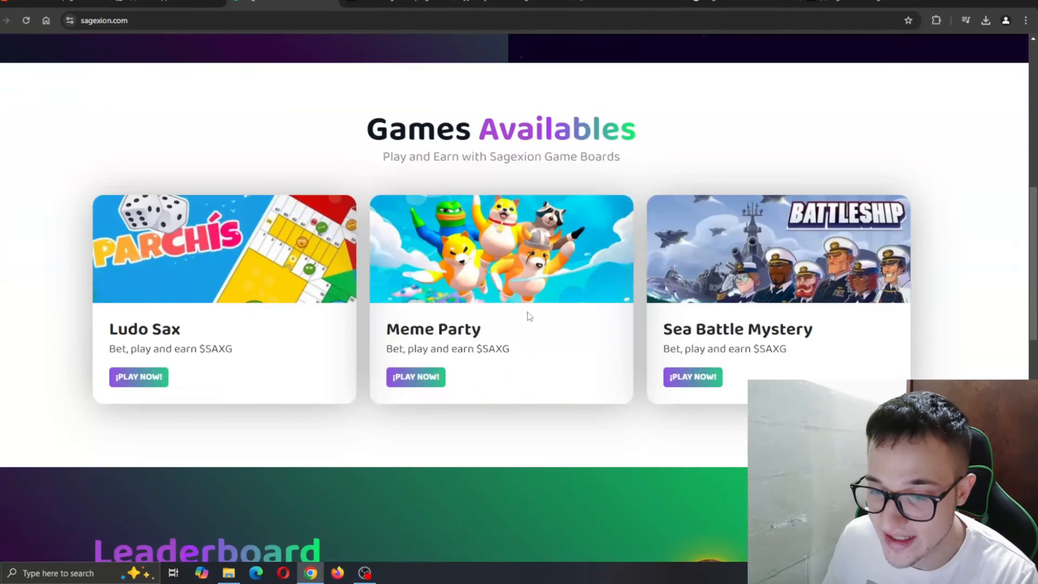
pyautogui.scroll(-3)
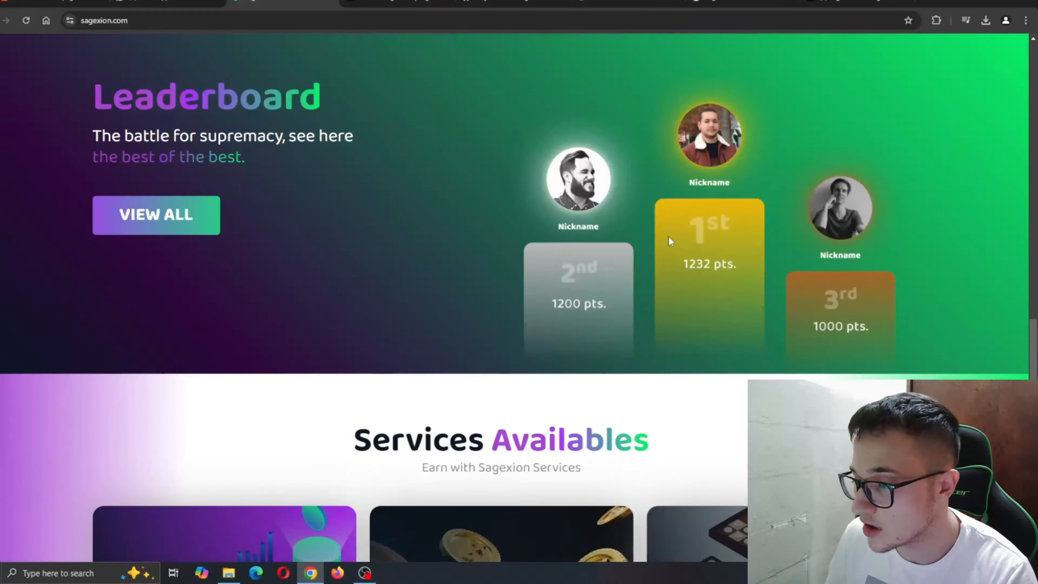
pyautogui.scroll(3)
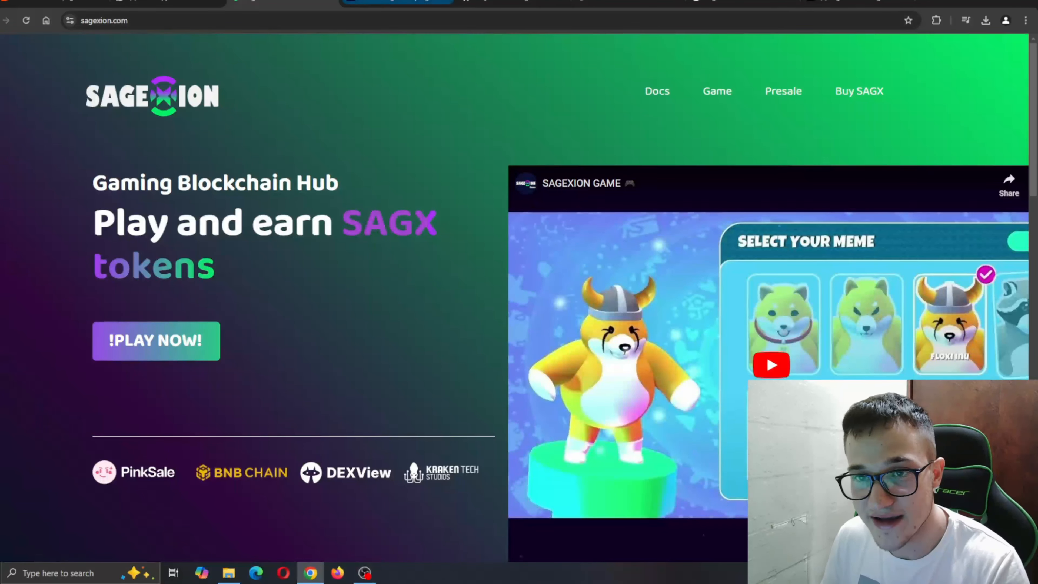
pyautogui.click(656, 91)
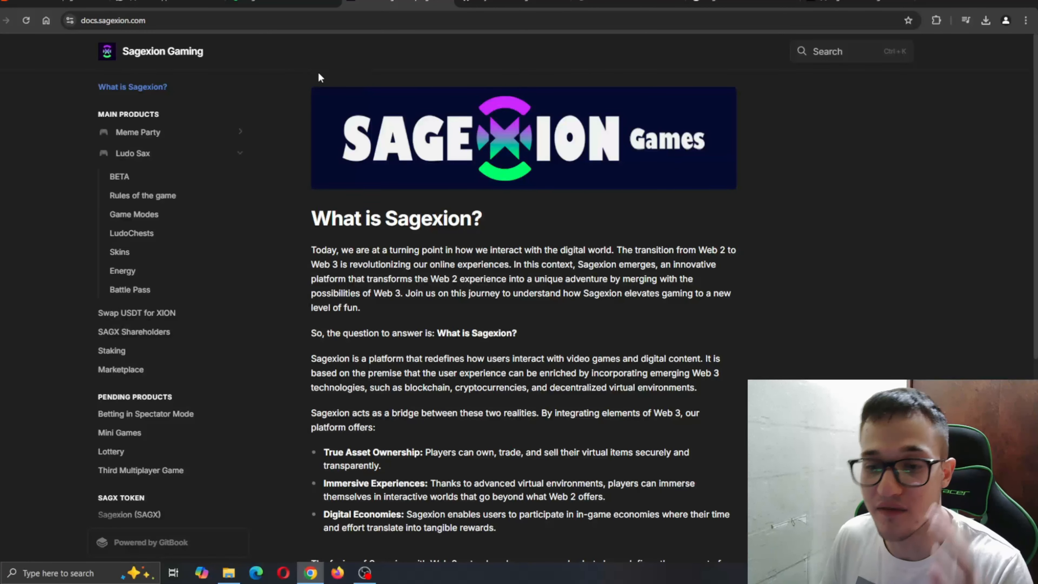
pyautogui.moveTo(394, 191)
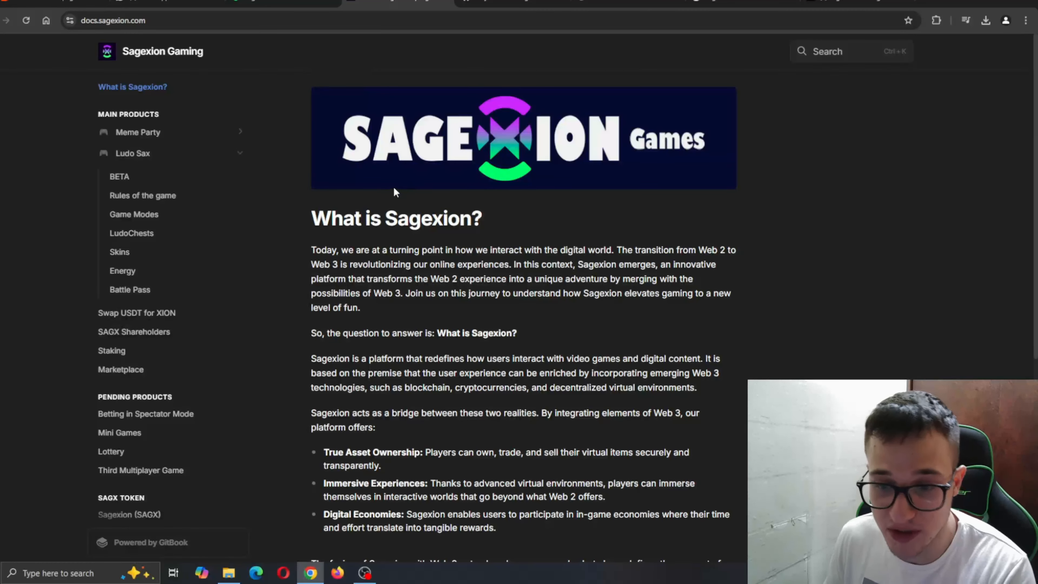
pyautogui.moveTo(428, 351)
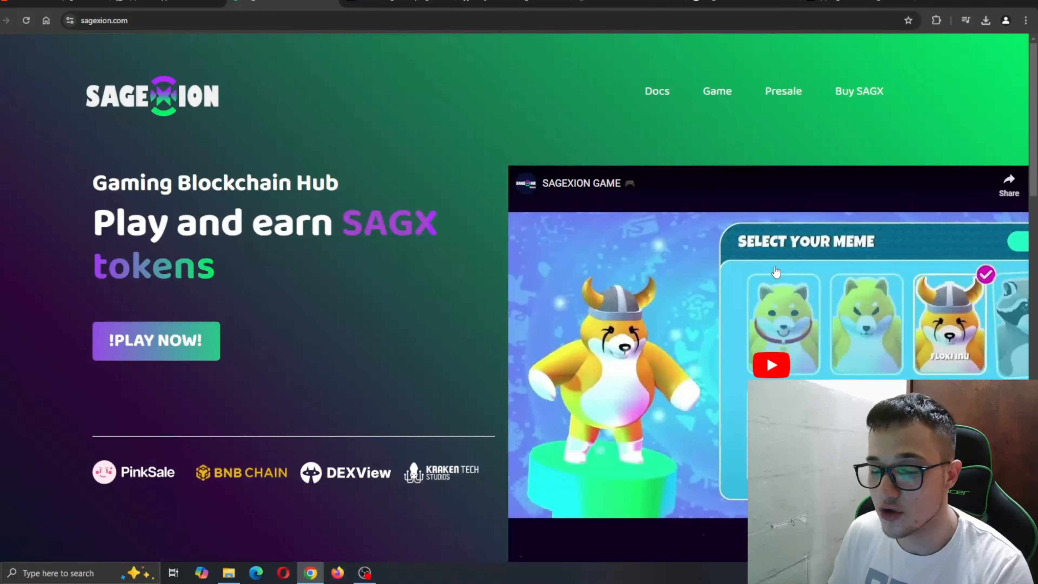
pyautogui.moveTo(516, 259)
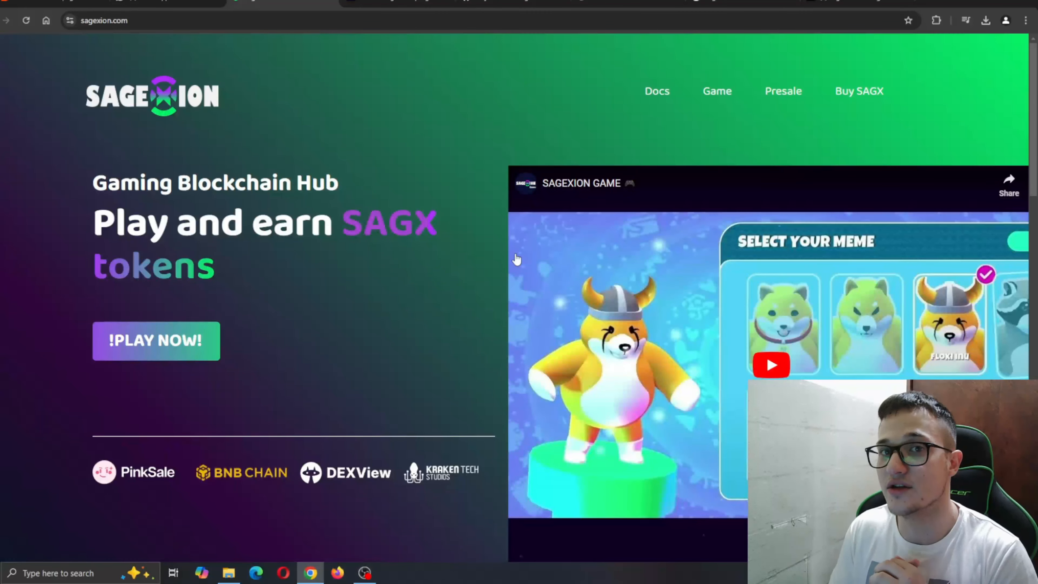
pyautogui.click(656, 91)
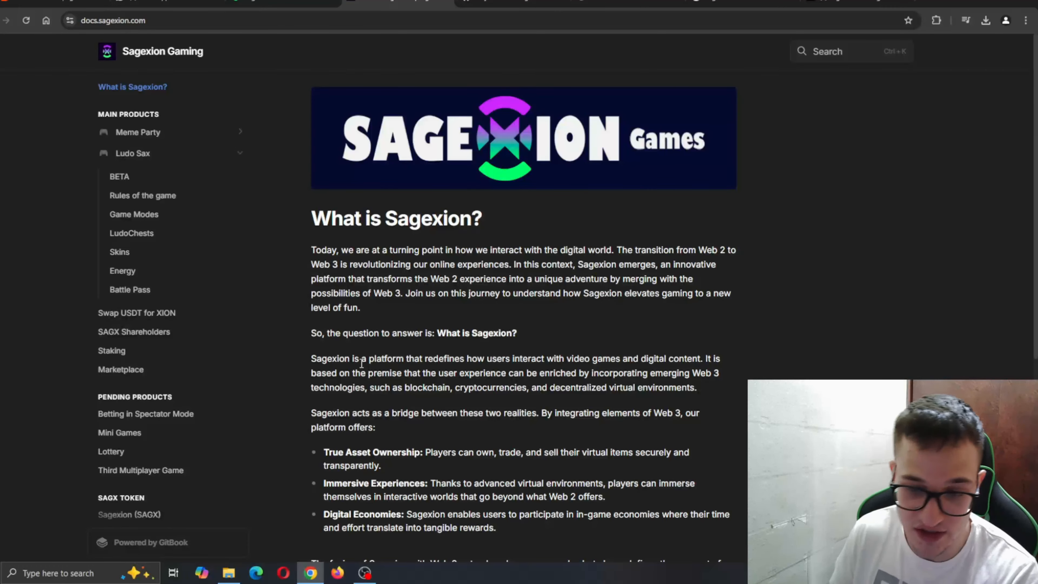
# - Read the What is Sagexion? introduction down to the Next: Meme Party link
pyautogui.scroll(-3)
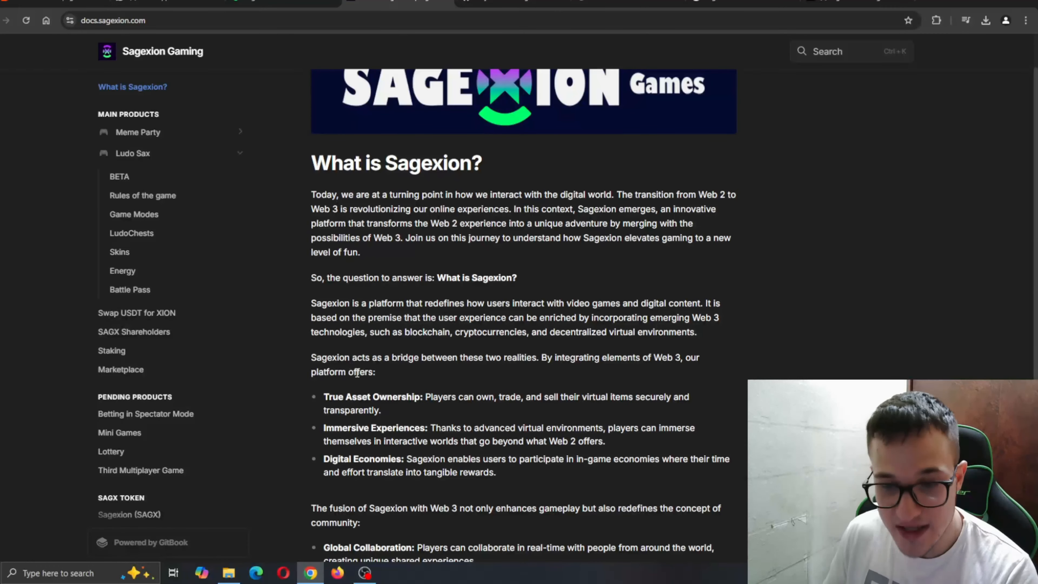
pyautogui.moveTo(515, 372)
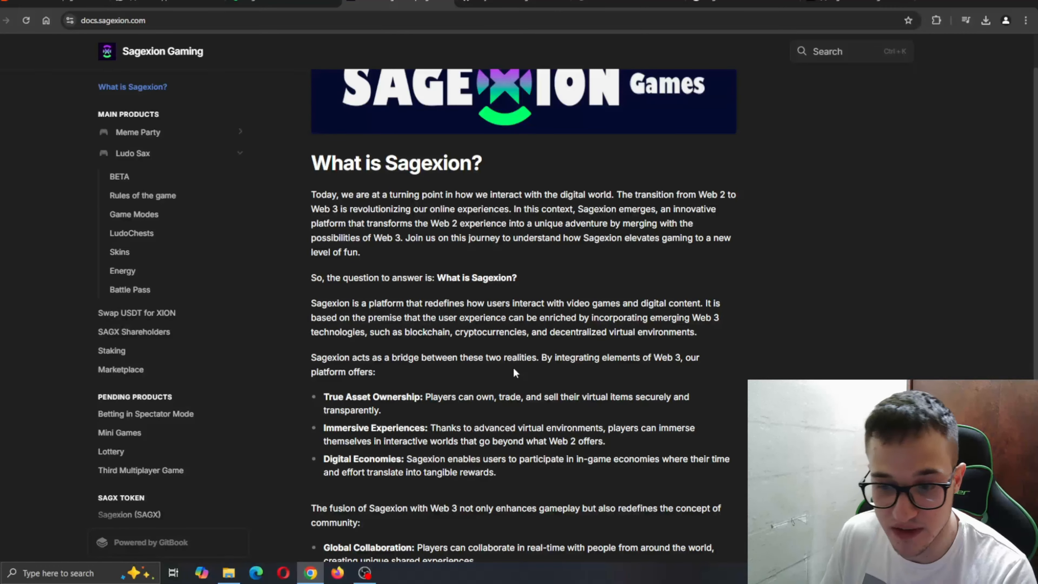
pyautogui.moveTo(647, 371)
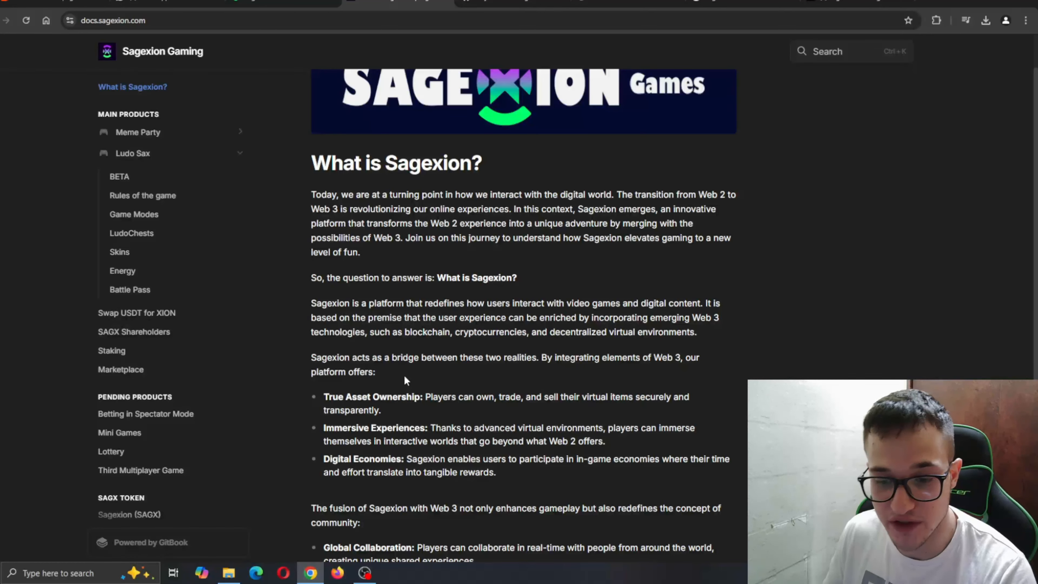
pyautogui.scroll(-3)
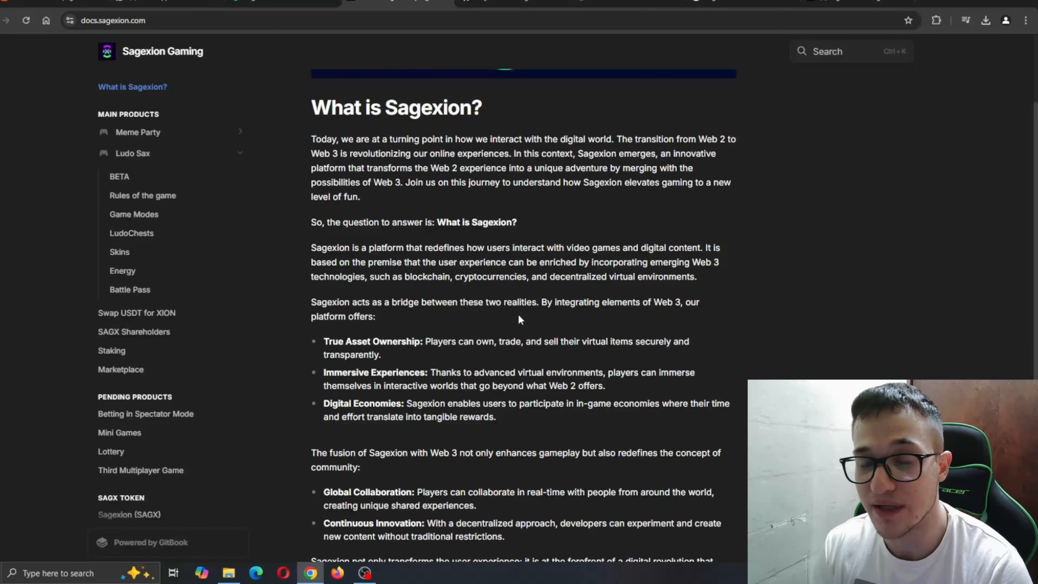
pyautogui.scroll(-3)
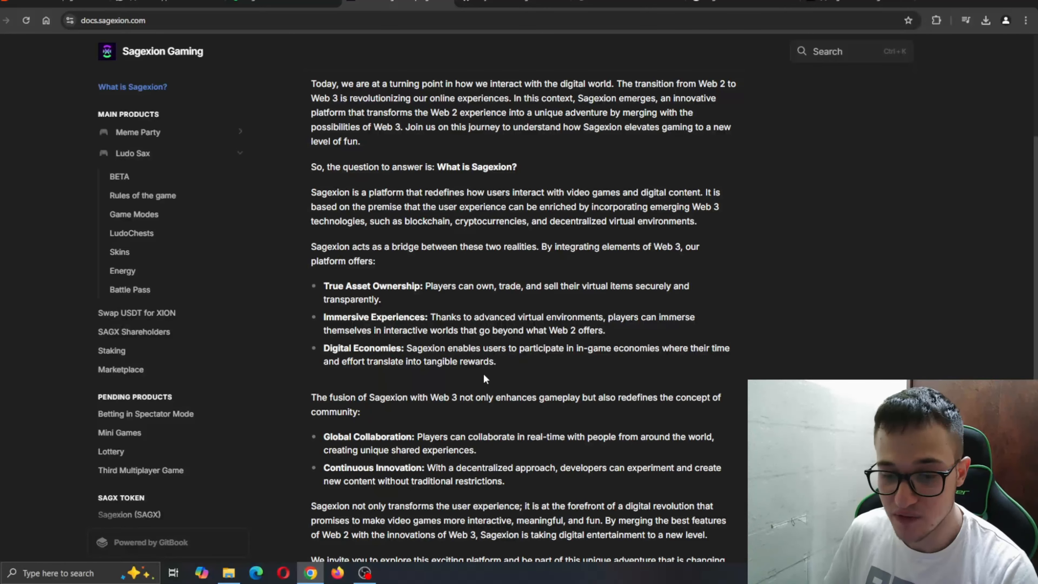
pyautogui.scroll(-3)
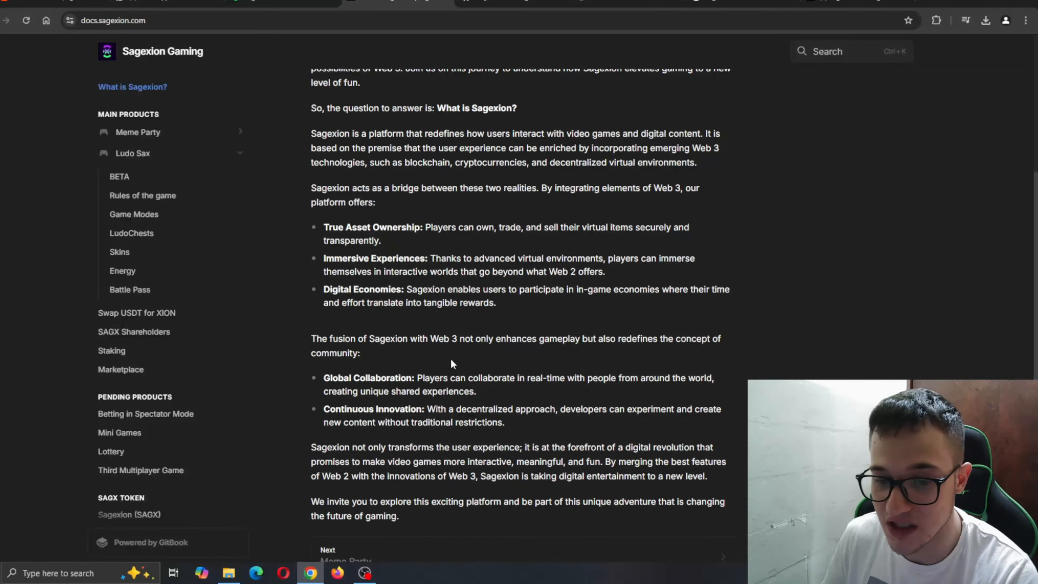
pyautogui.scroll(-3)
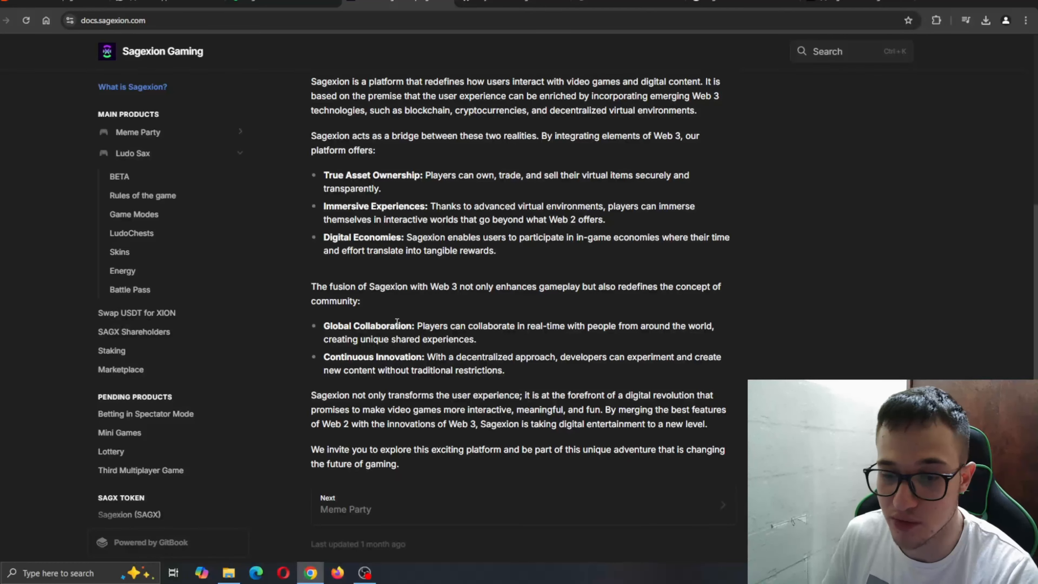
pyautogui.scroll(-3)
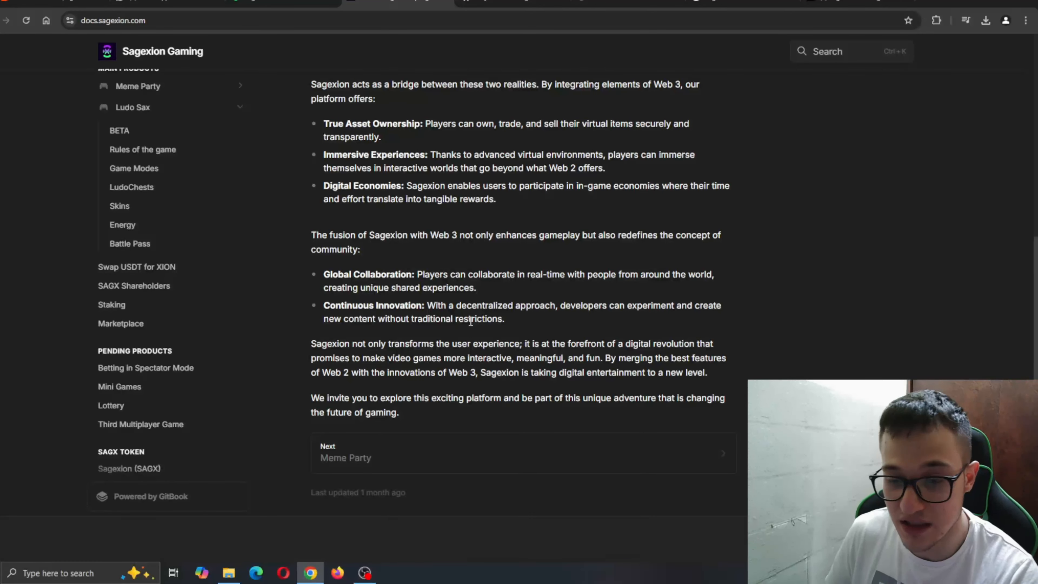
pyautogui.moveTo(493, 337)
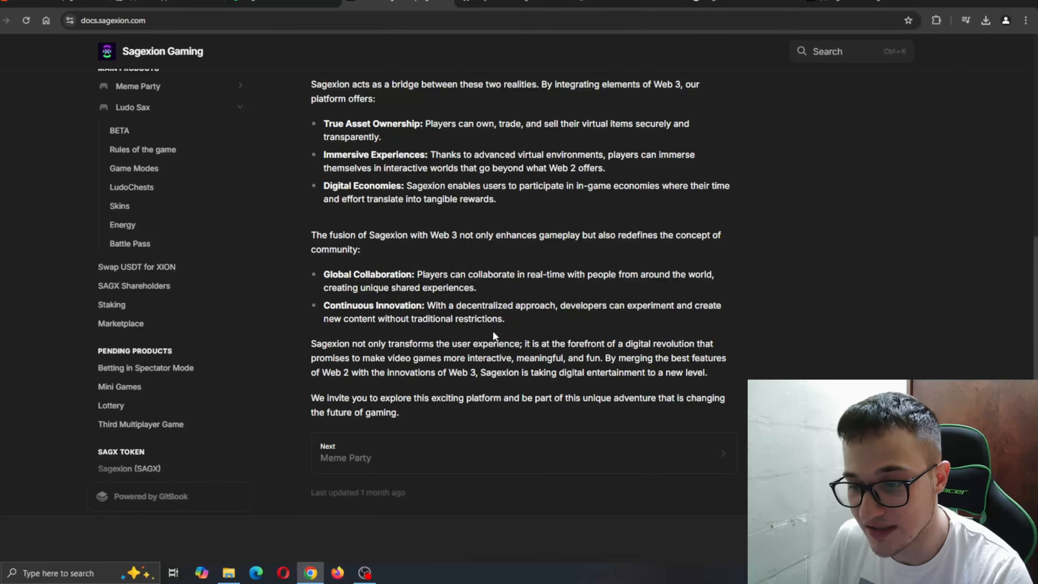
pyautogui.moveTo(453, 332)
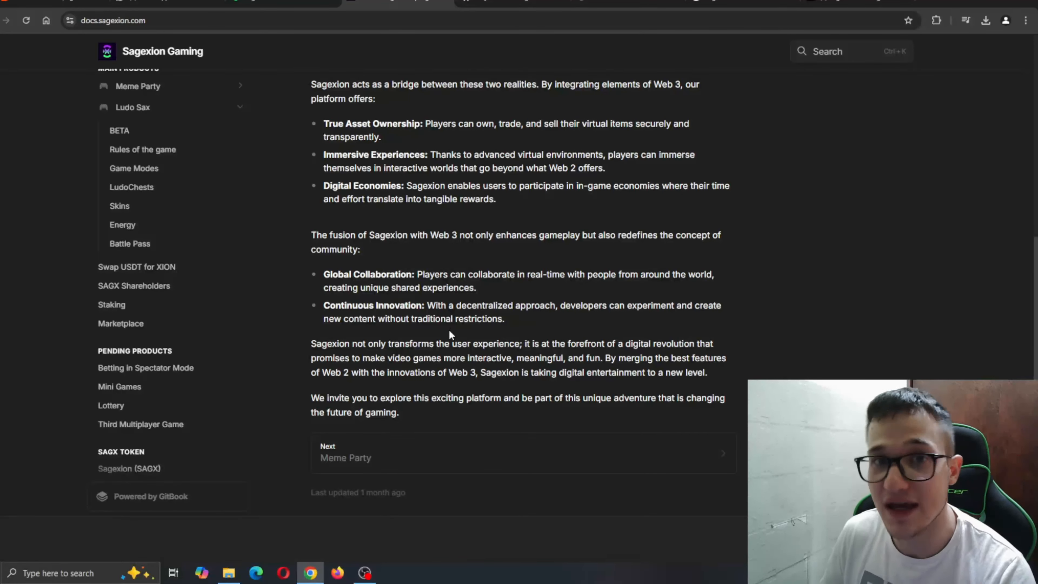
pyautogui.moveTo(389, 354)
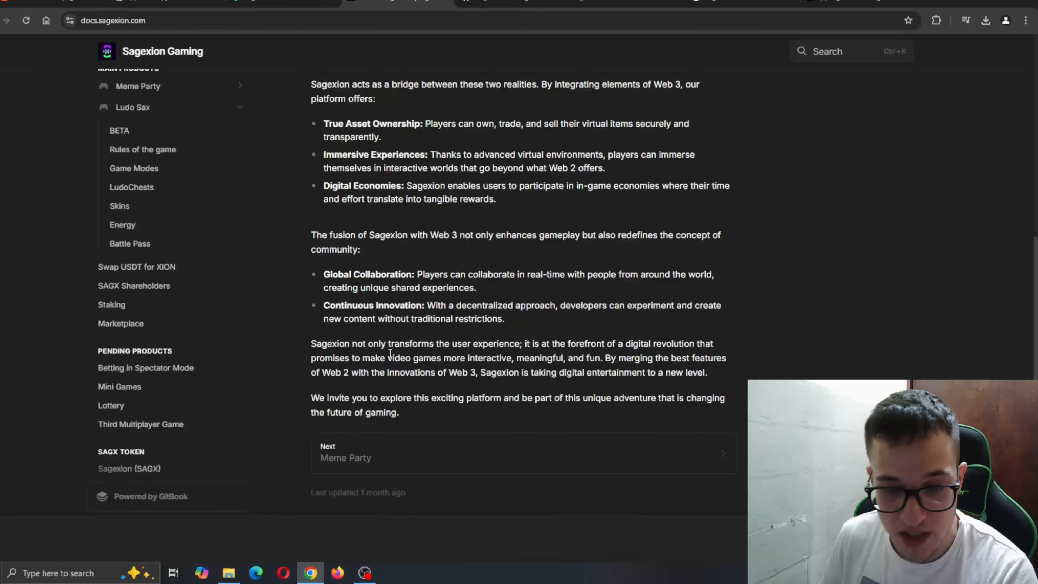
pyautogui.scroll(3)
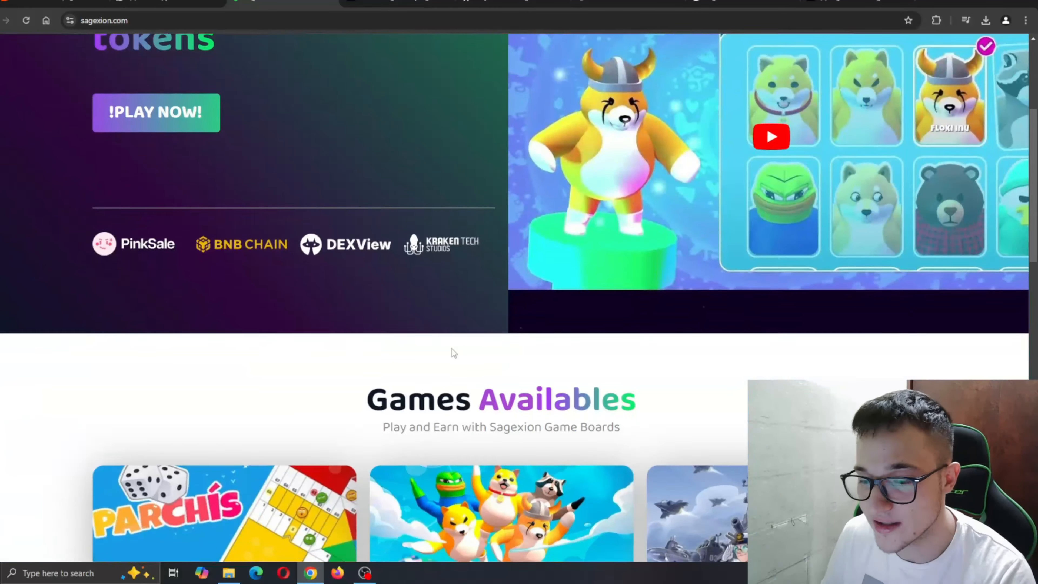
# - View the Games Availables section (Ludo Sax, Meme Party, Sea Battle) and return to the hero banner
pyautogui.scroll(-3)
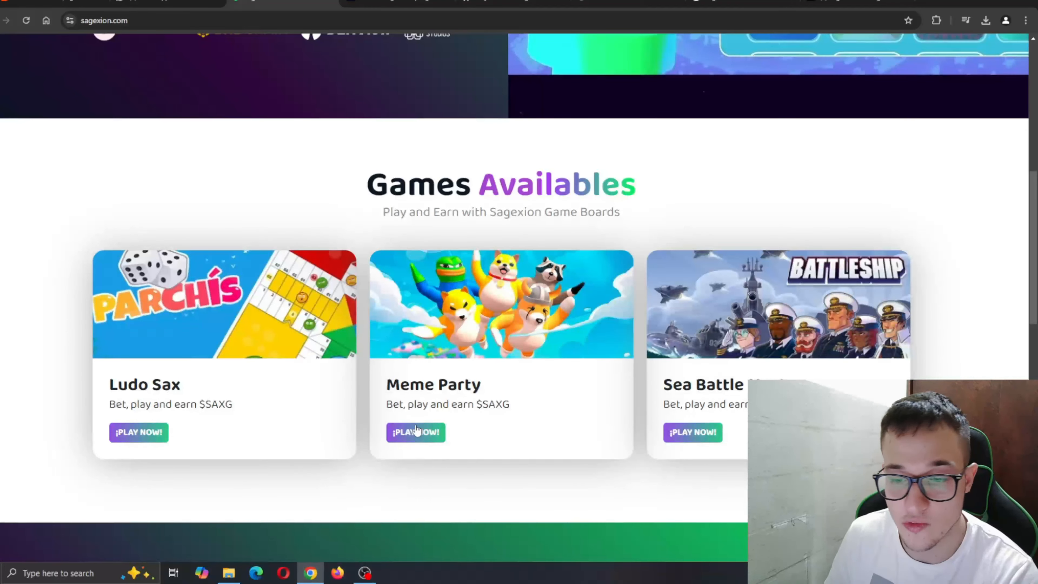
pyautogui.moveTo(747, 372)
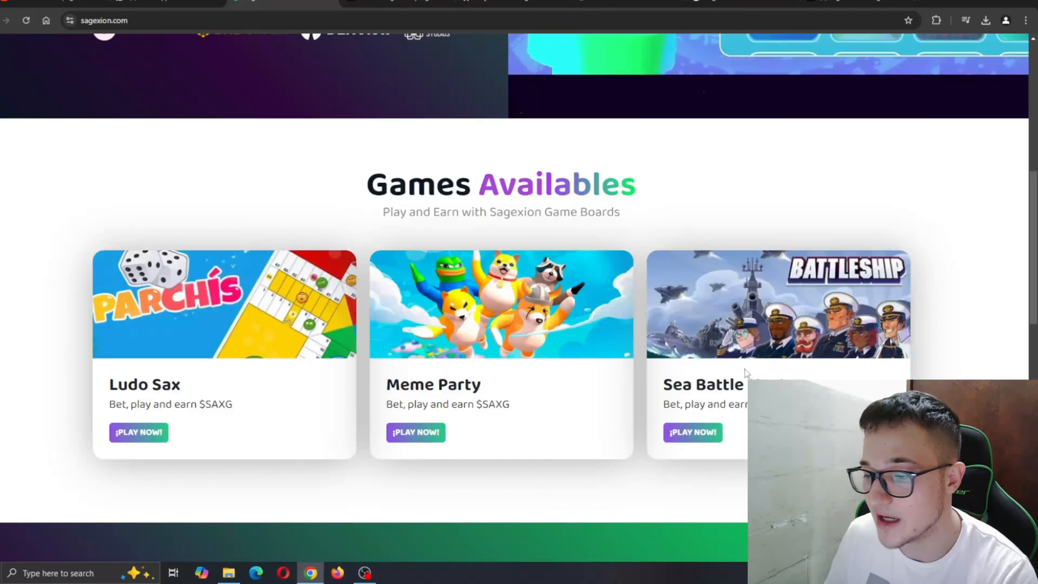
pyautogui.scroll(3)
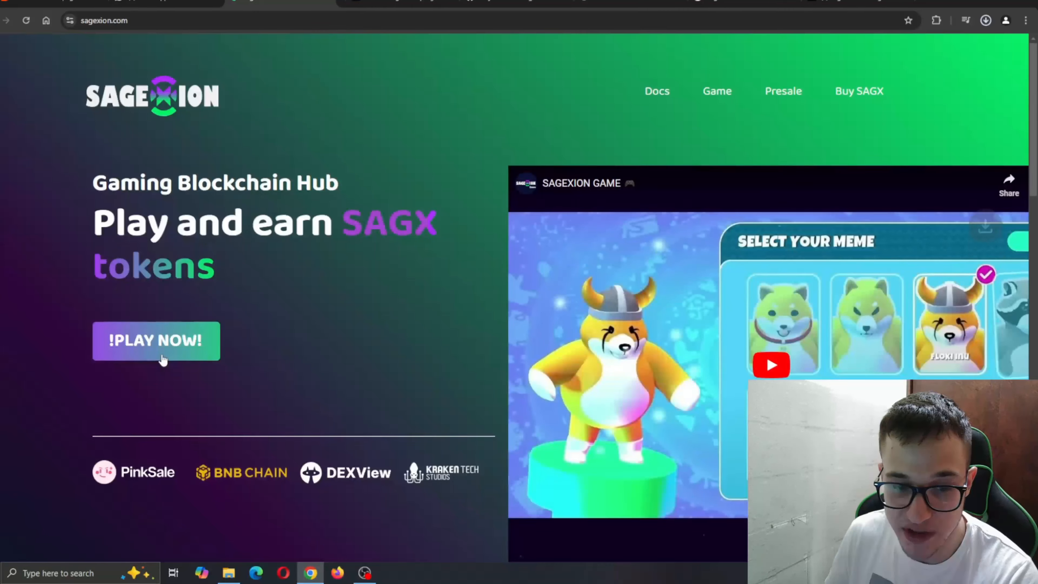
# - Check Chrome's downloaded launcher files, then launch the SAGEXION GAME trailer on YouTube
pyautogui.click(985, 20)
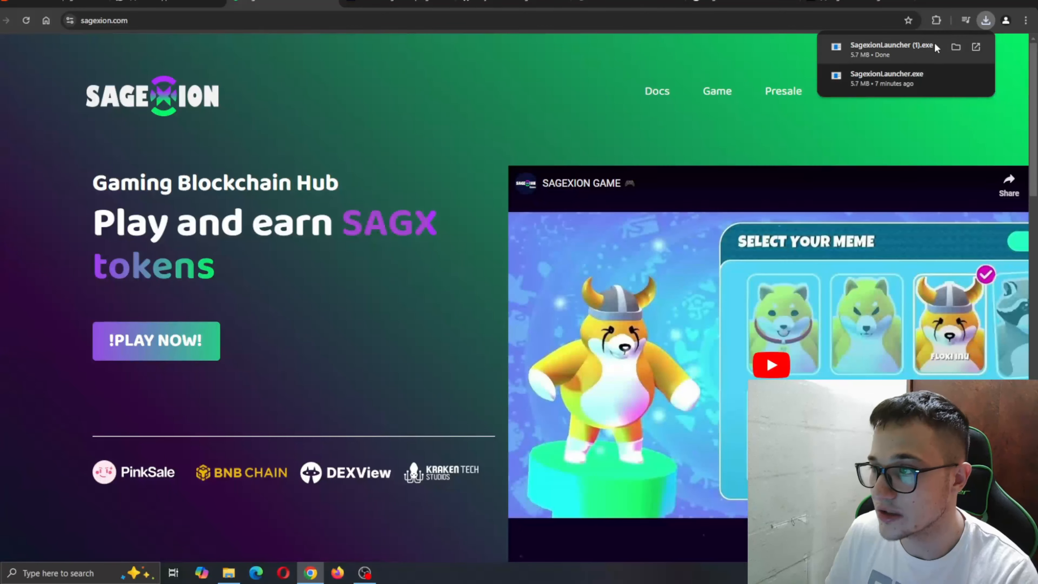
pyautogui.moveTo(593, 197)
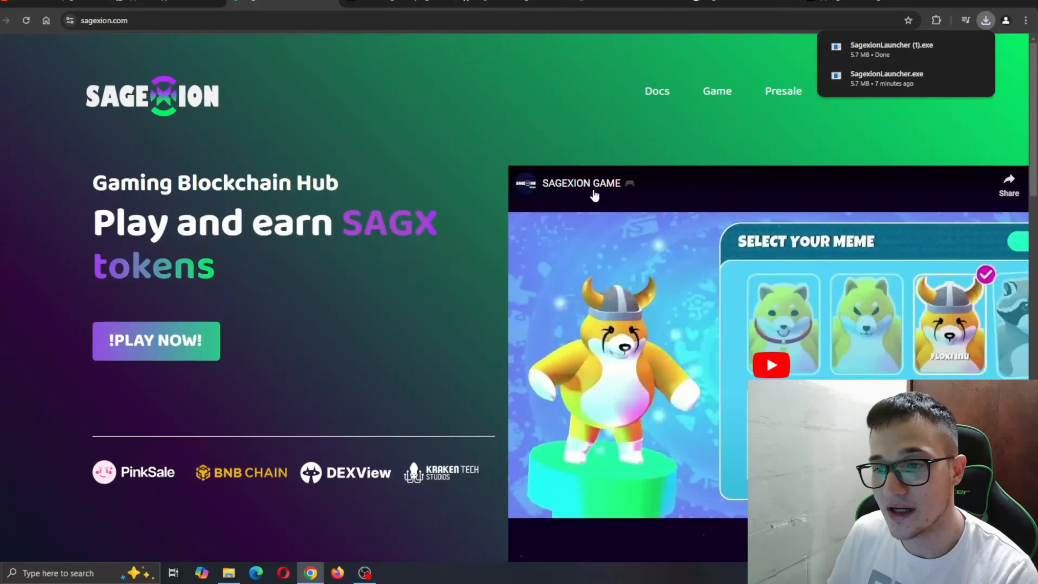
pyautogui.click(770, 364)
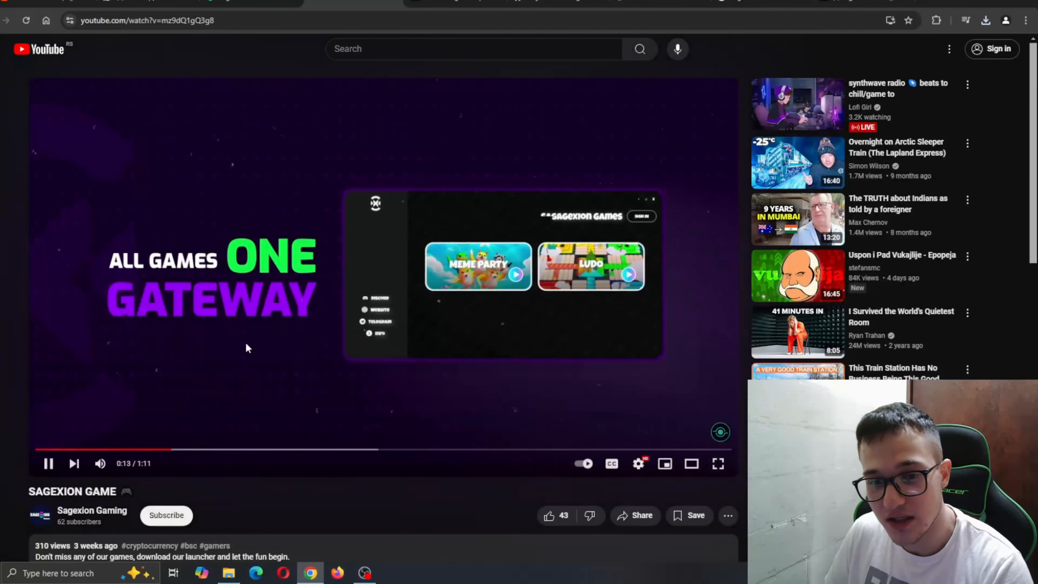
# - Leave the YouTube trailer and return to the sagexion.com homepage tab
pyautogui.click(322, 450)
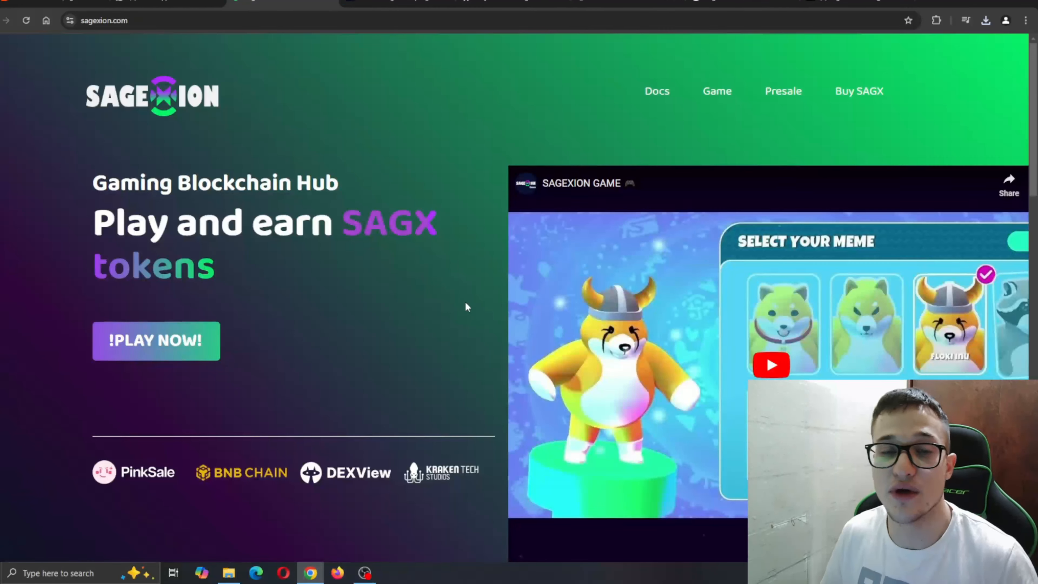
# - Browse the docs' Ludo Sax, SAGX Shareholders/Staking and Marketplace pages from the sidebar
pyautogui.click(655, 90)
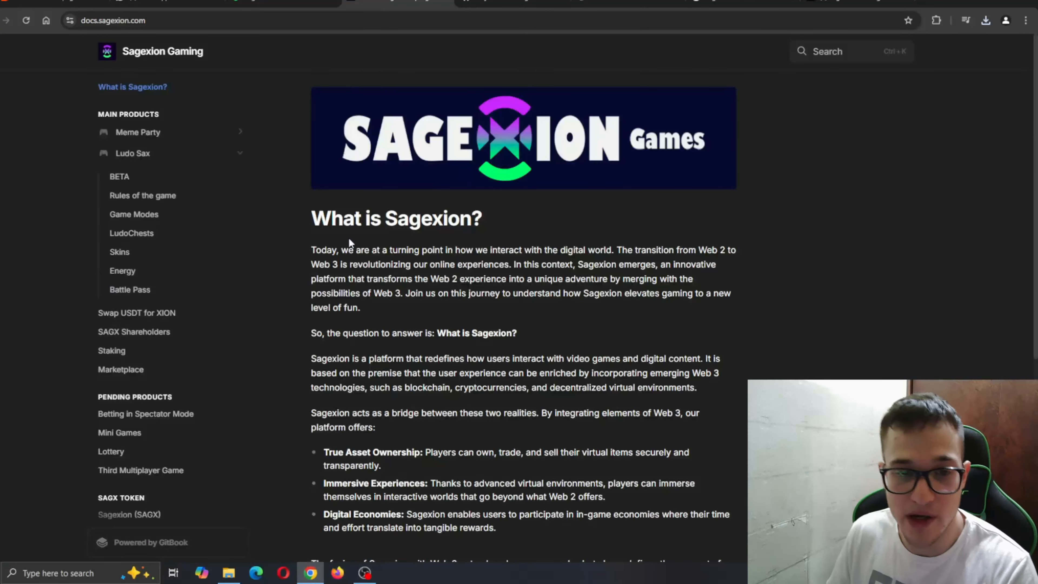
pyautogui.moveTo(165, 132)
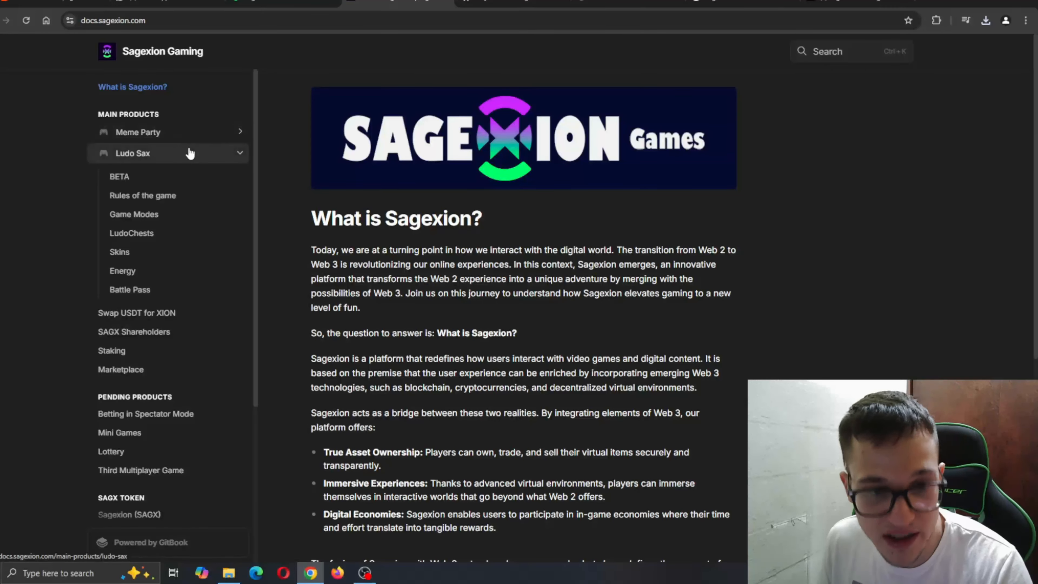
pyautogui.click(132, 153)
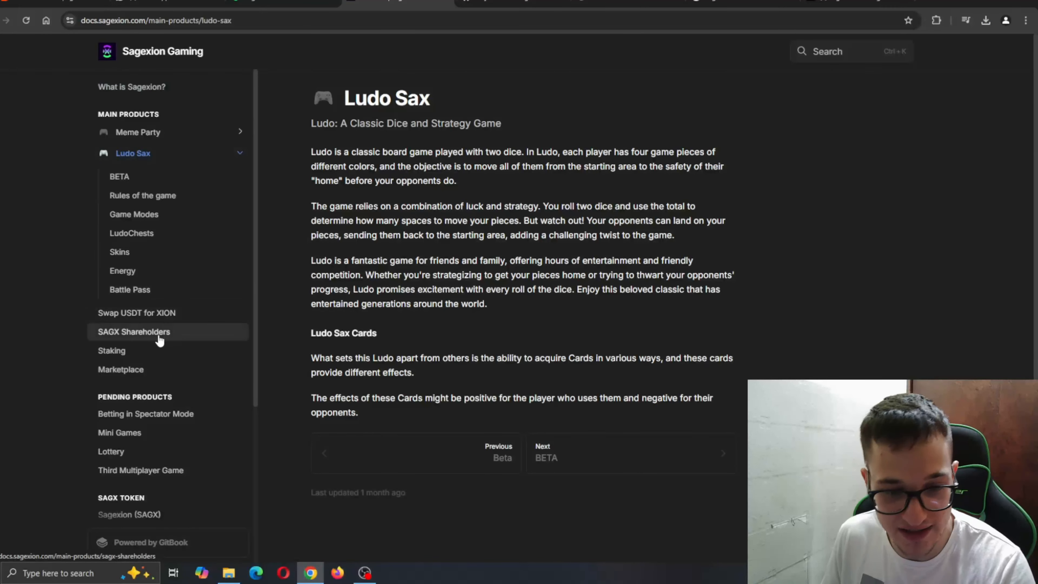
pyautogui.click(112, 350)
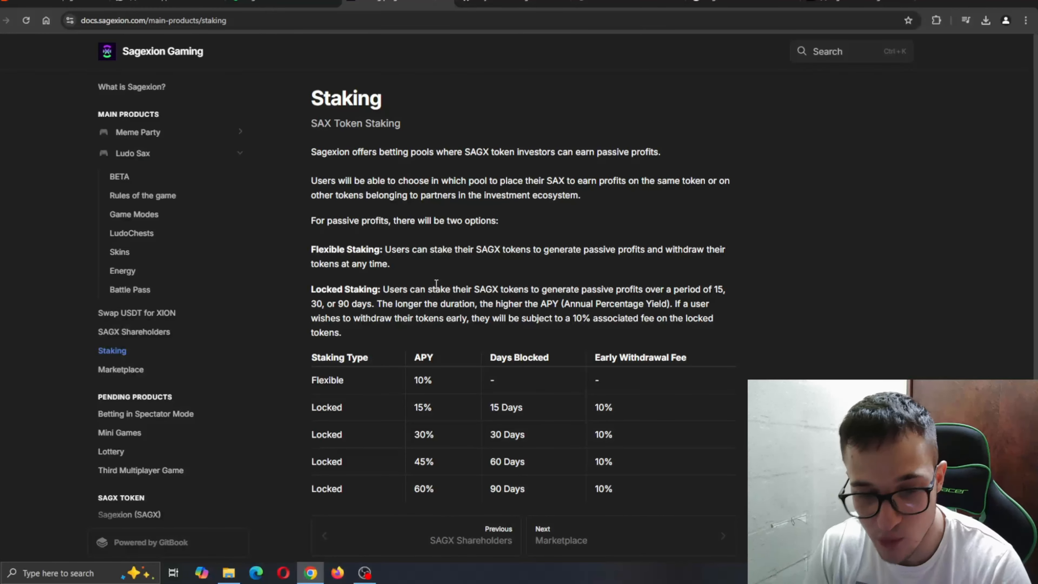
pyautogui.moveTo(325, 351)
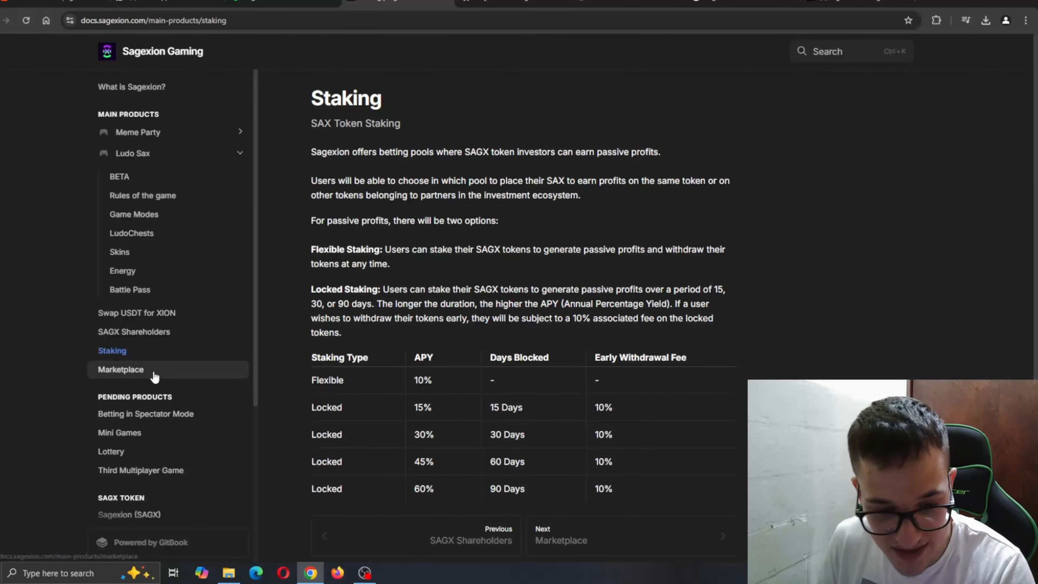
pyautogui.click(120, 369)
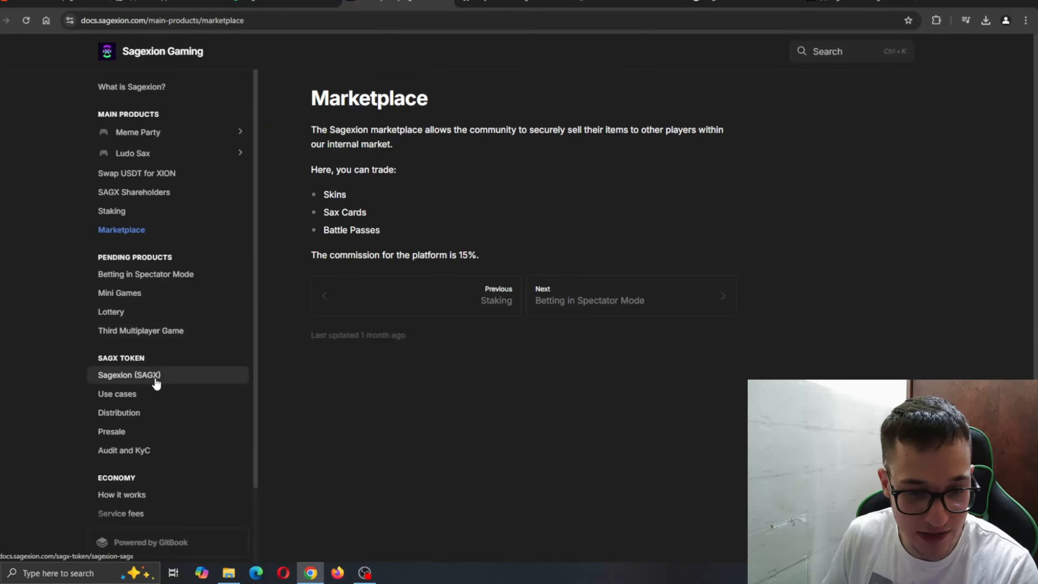
# - Show the Sagexion (SAGX) token page: BEP-20 chain, 10,000,000 maximum supply
pyautogui.click(129, 374)
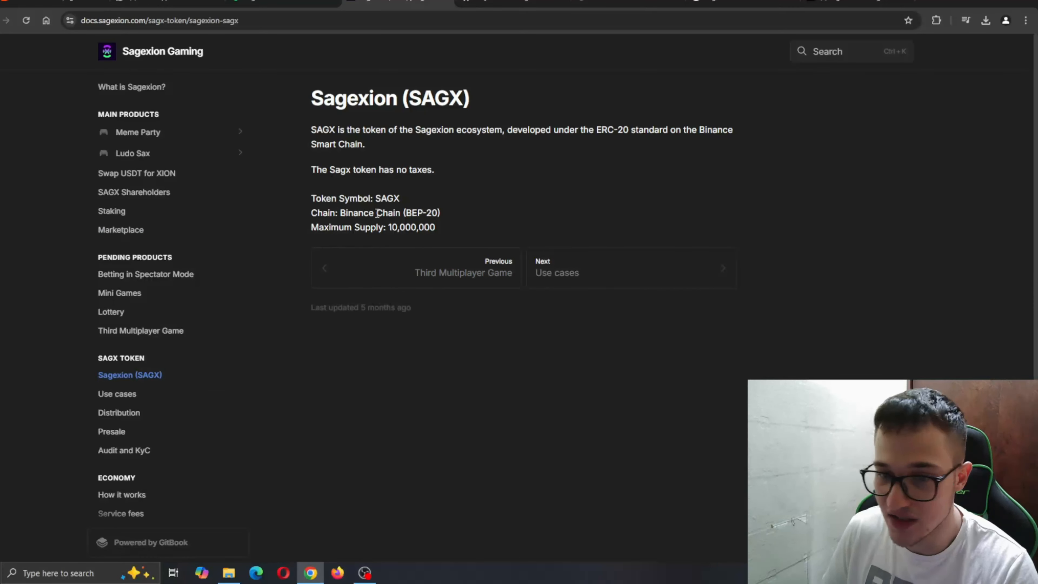
pyautogui.moveTo(409, 172)
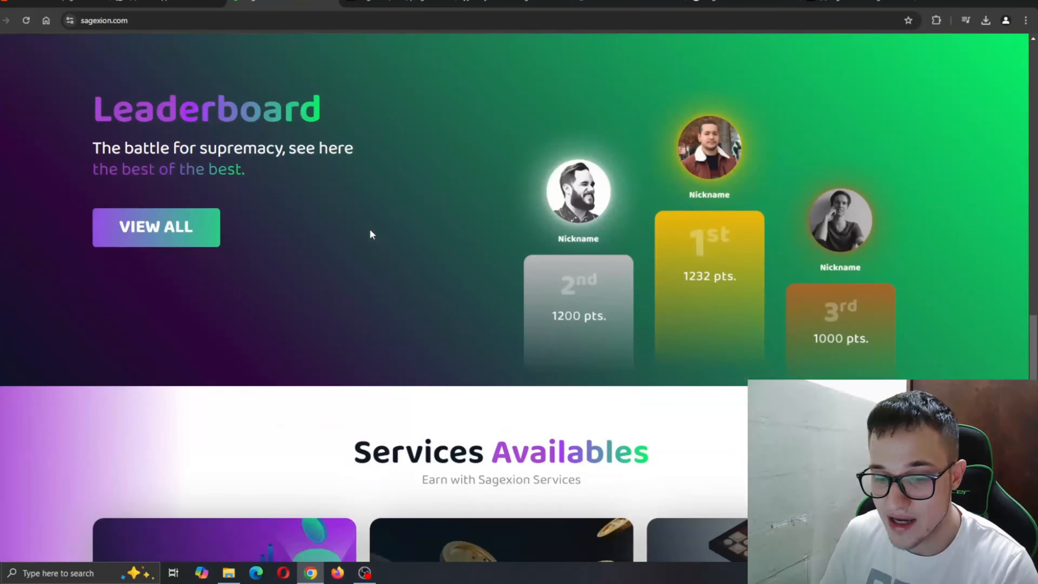
# - Review the Leaderboard, Services Availables and footer with the SolidProof audit, then return to the homepage
pyautogui.scroll(3)
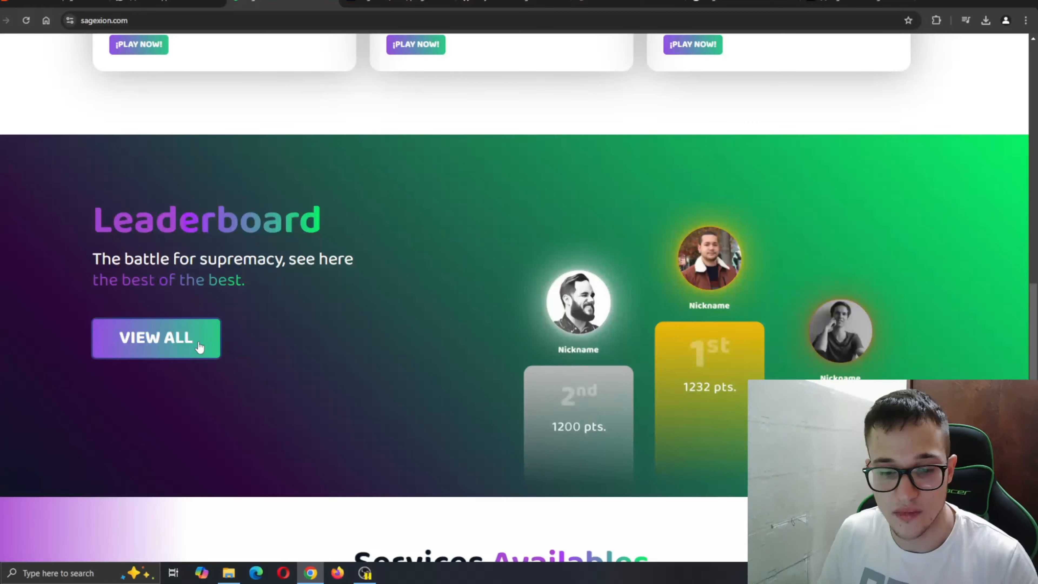
pyautogui.scroll(-3)
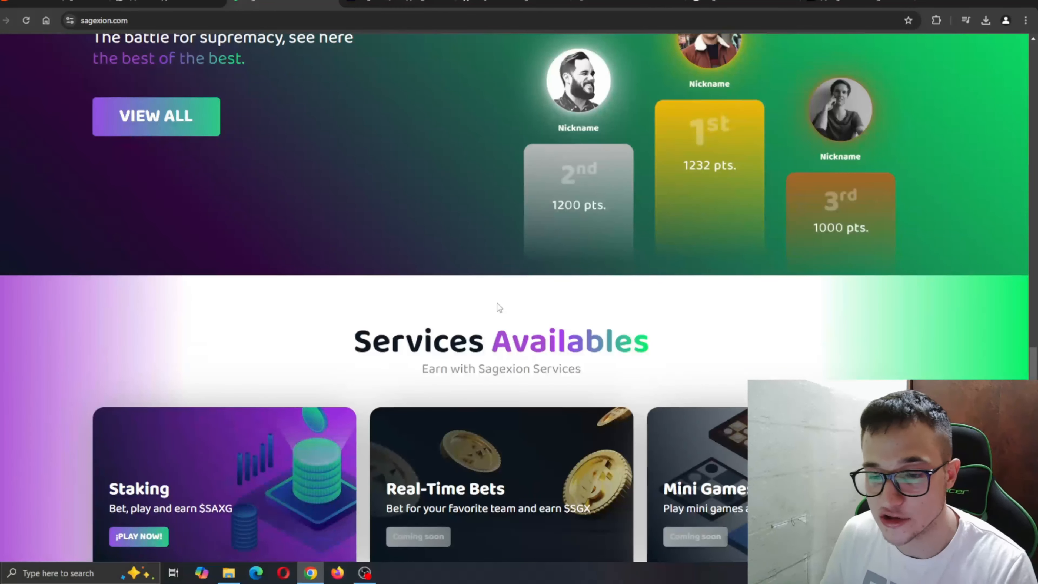
pyautogui.scroll(-3)
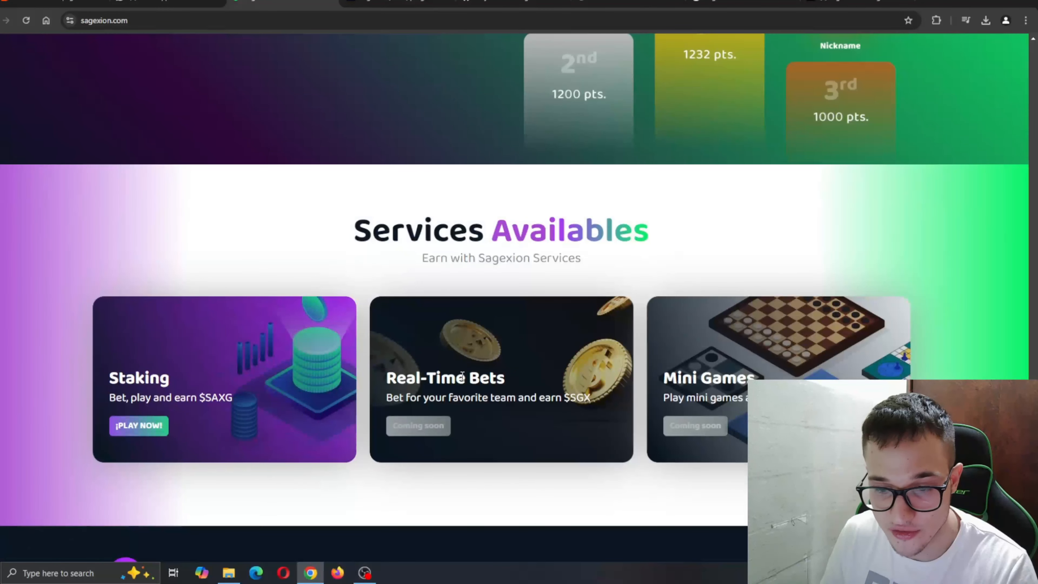
pyautogui.moveTo(722, 374)
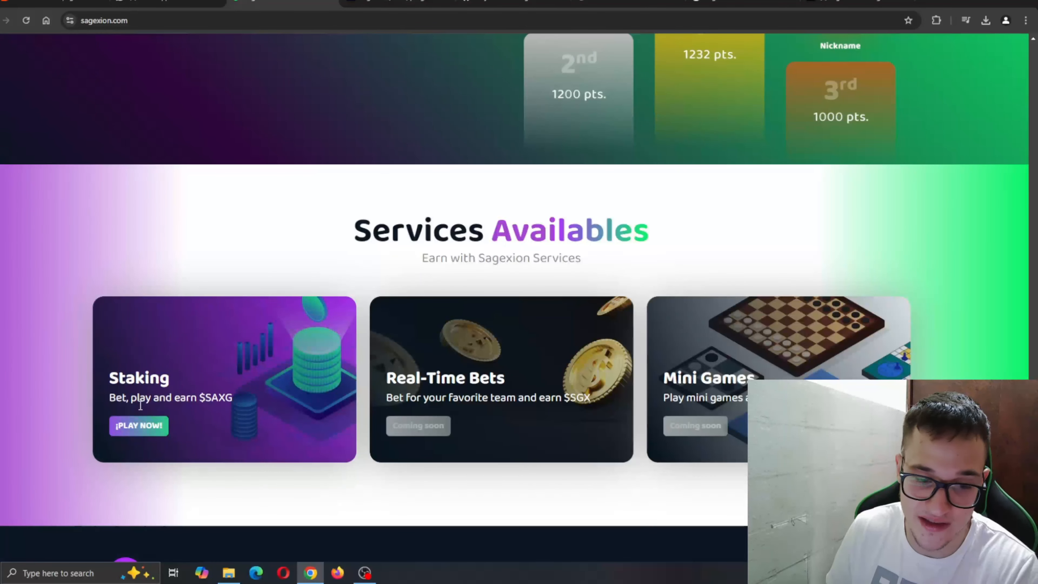
pyautogui.scroll(-3)
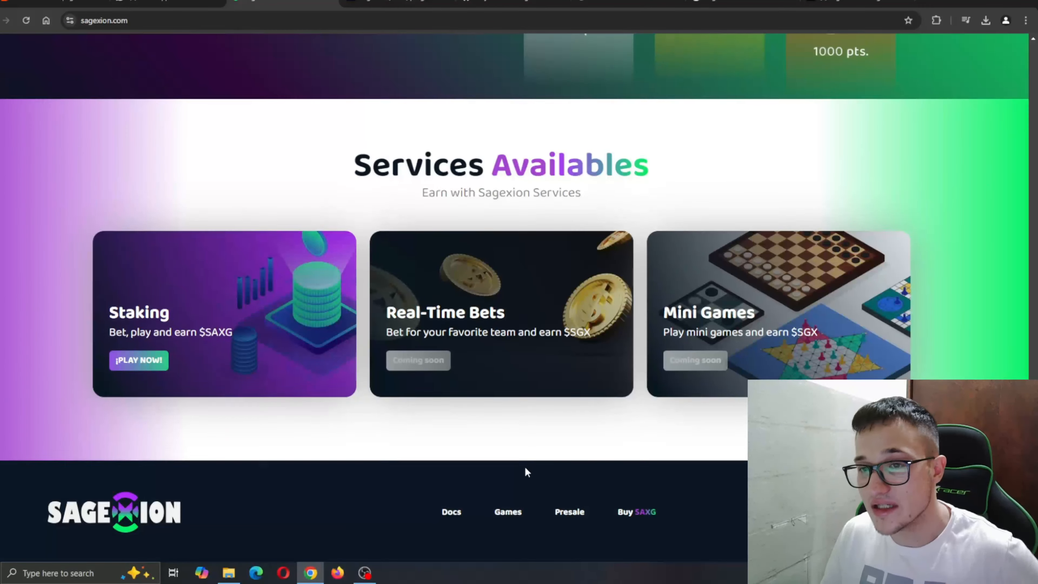
pyautogui.scroll(3)
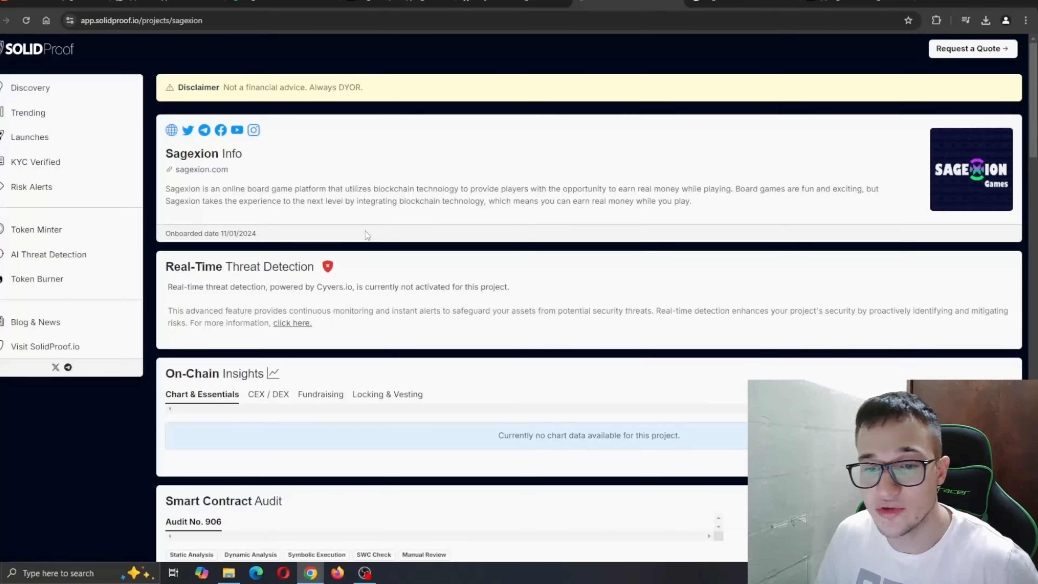
pyautogui.click(201, 168)
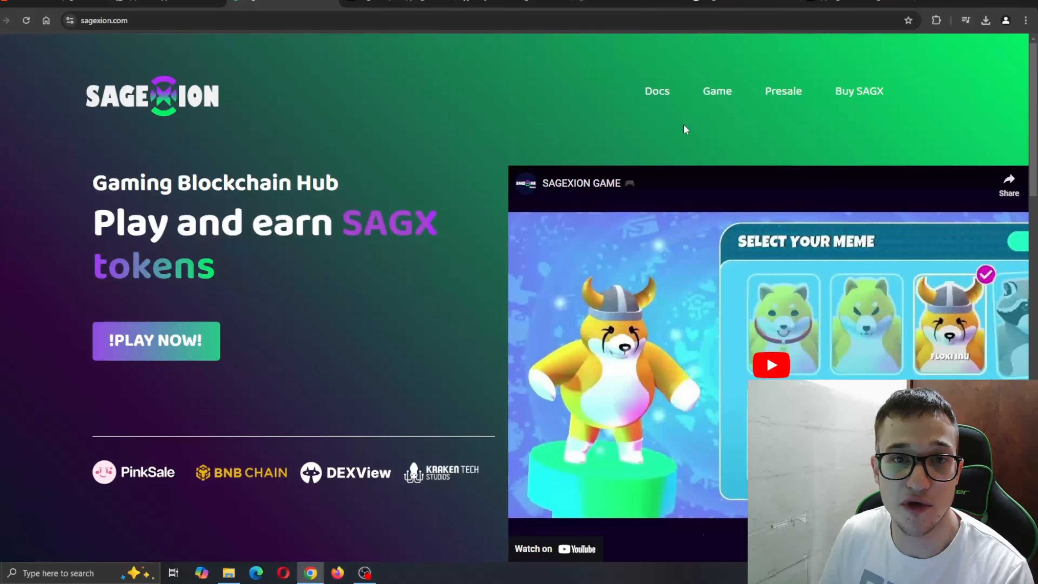
pyautogui.moveTo(663, 106)
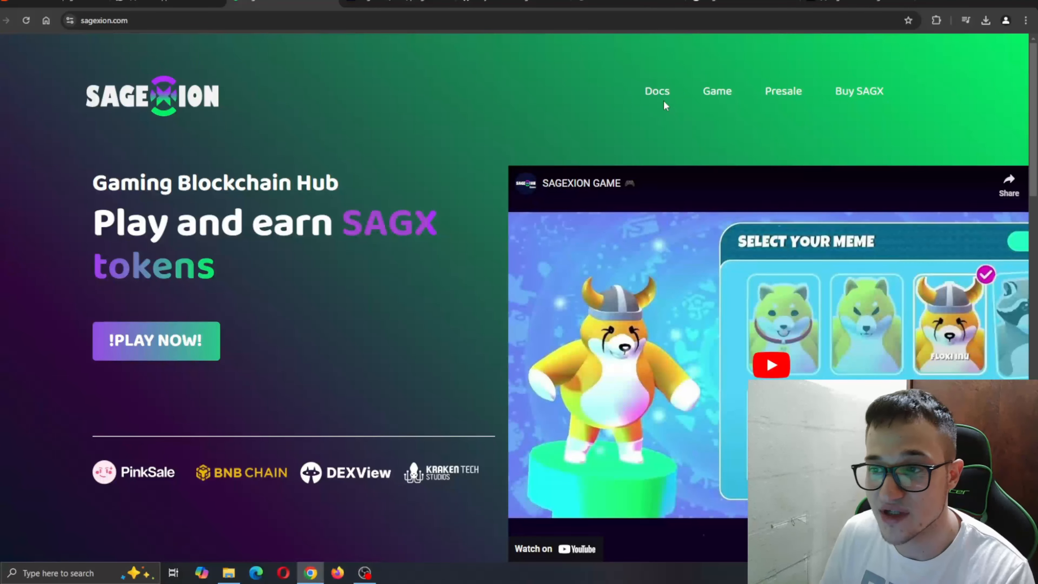
# - Go from the site navigation to the Sagexion Fairlaunch presale page on PinkSale
pyautogui.click(656, 91)
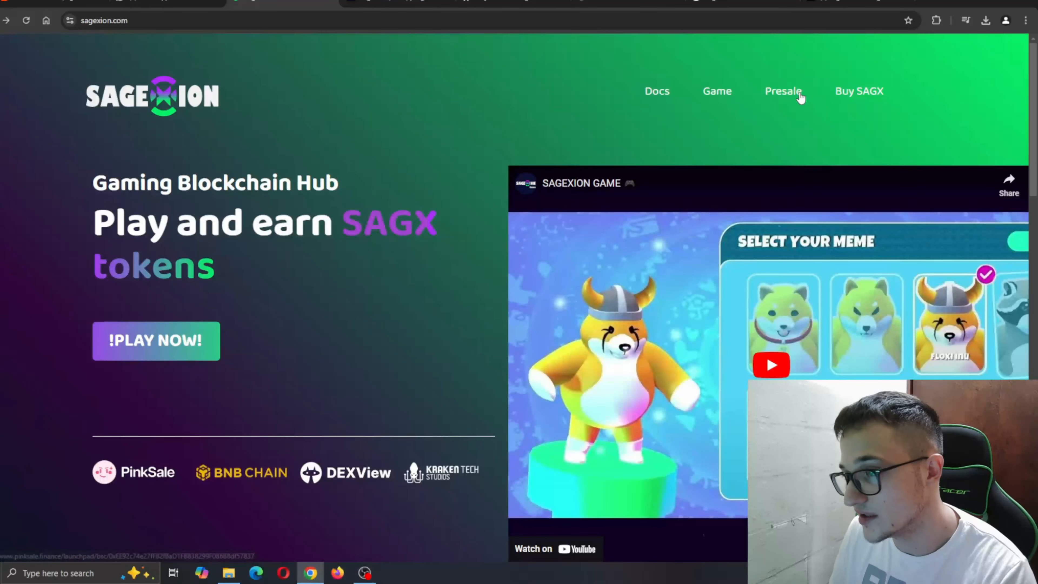
pyautogui.click(782, 91)
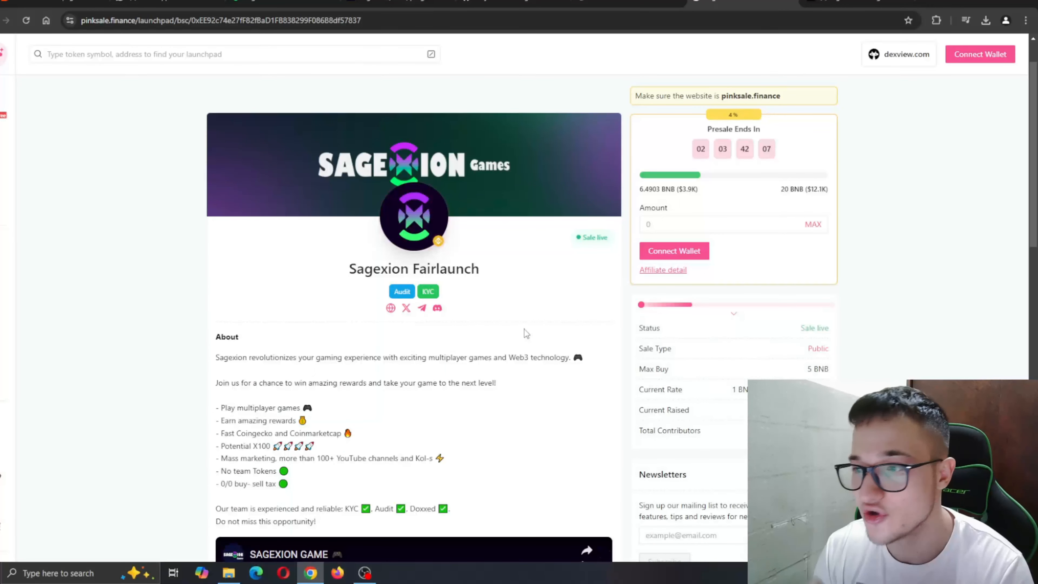
pyautogui.moveTo(510, 301)
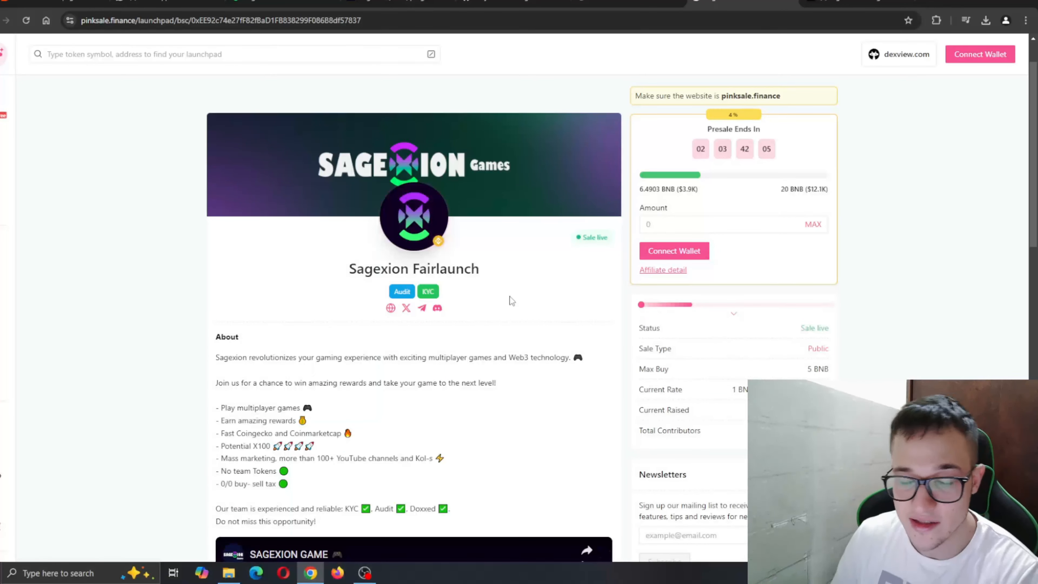
pyautogui.scroll(-3)
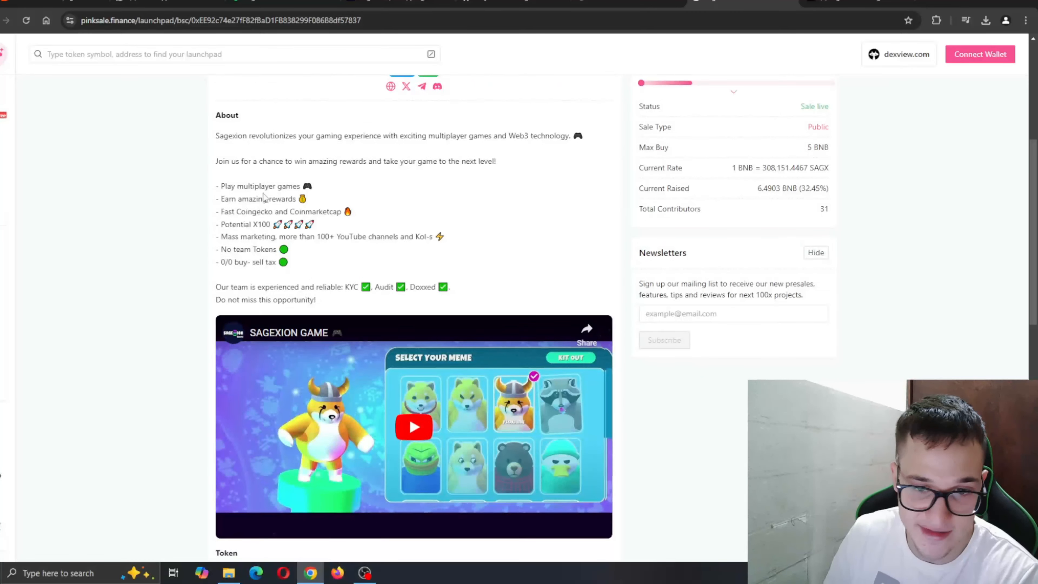
pyautogui.scroll(3)
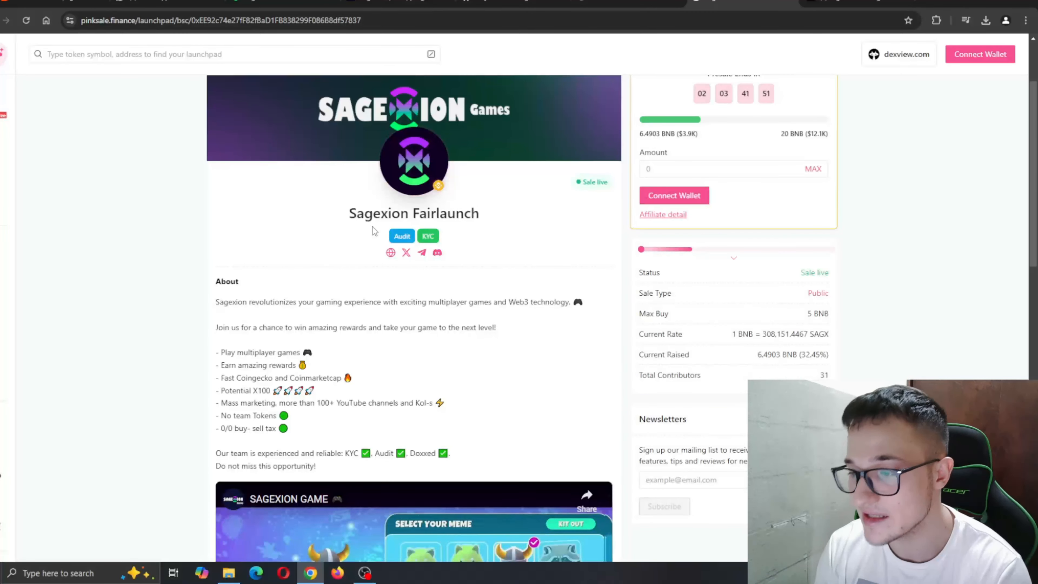
pyautogui.scroll(-3)
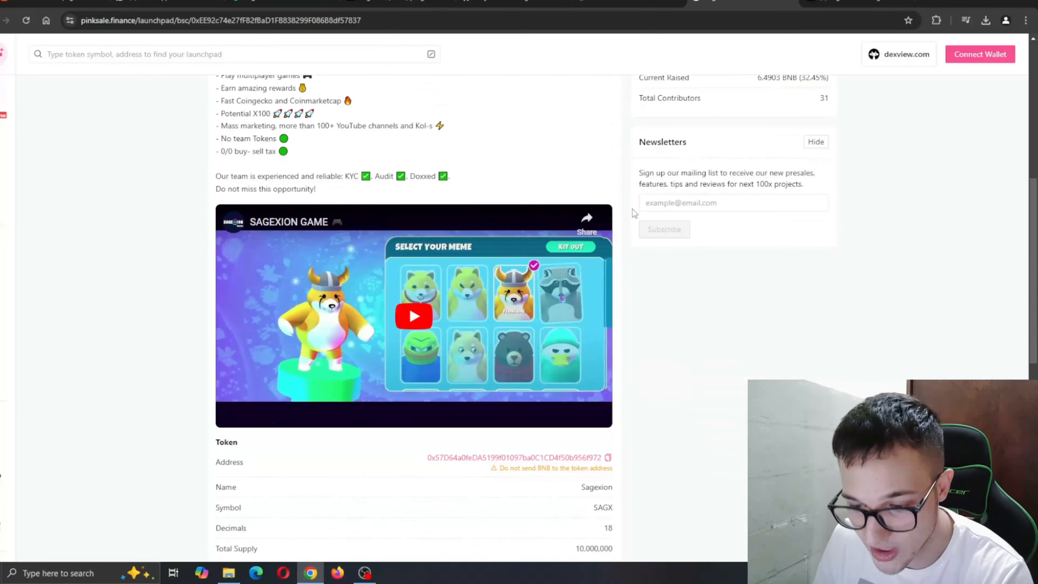
pyautogui.scroll(-3)
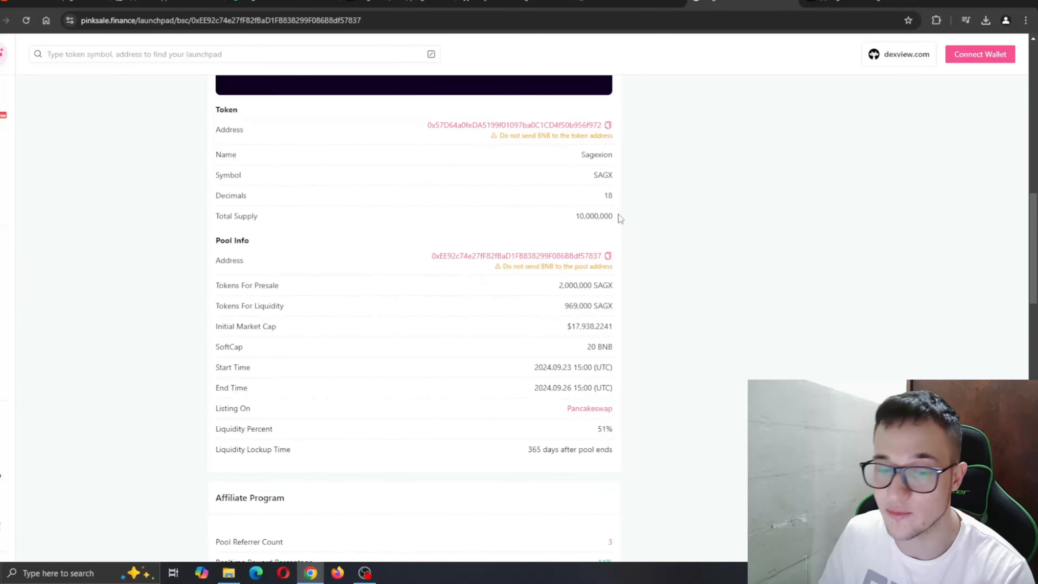
pyautogui.moveTo(247, 428)
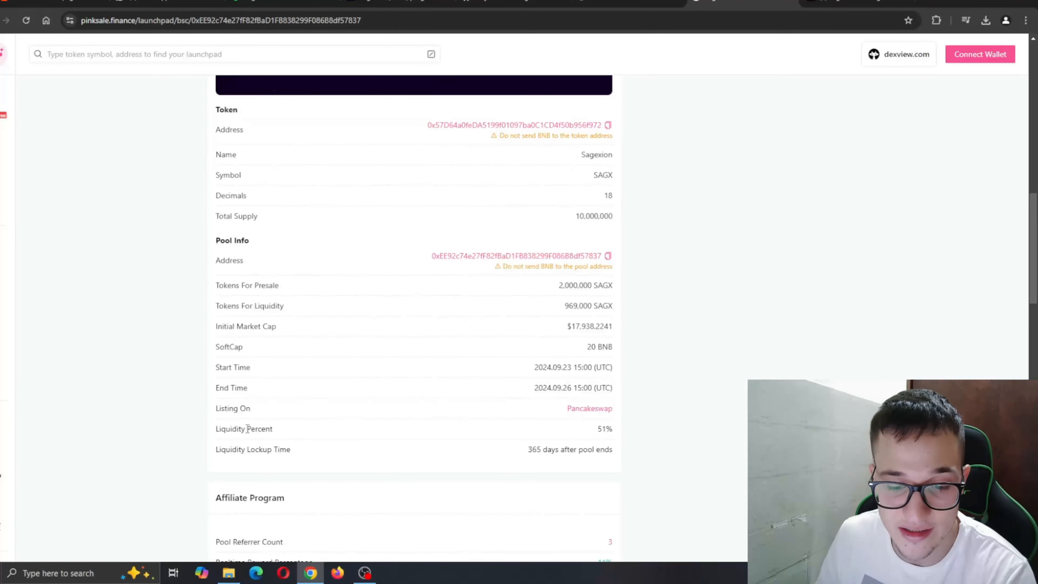
pyautogui.scroll(-3)
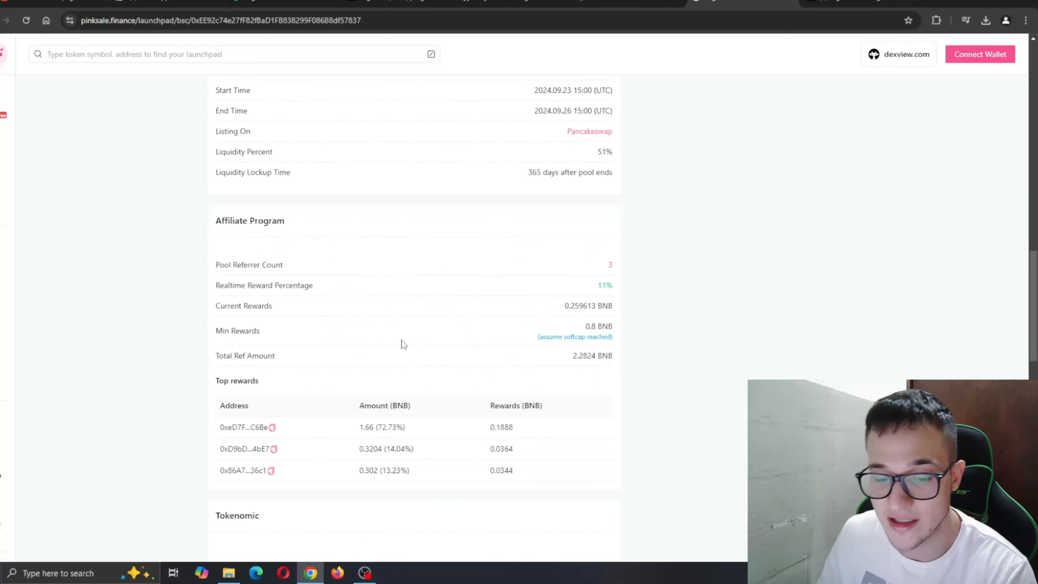
pyautogui.scroll(3)
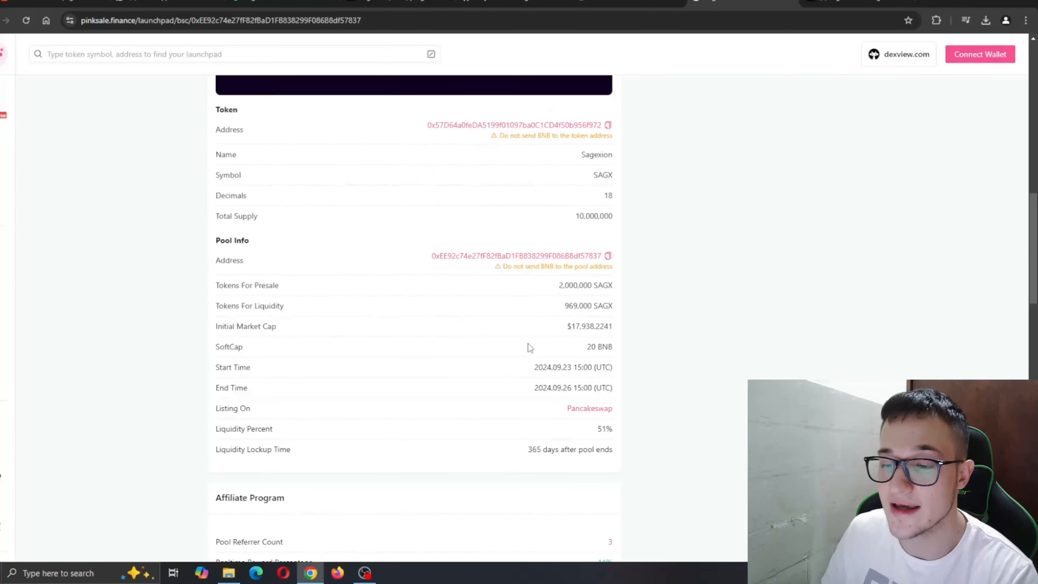
pyautogui.scroll(3)
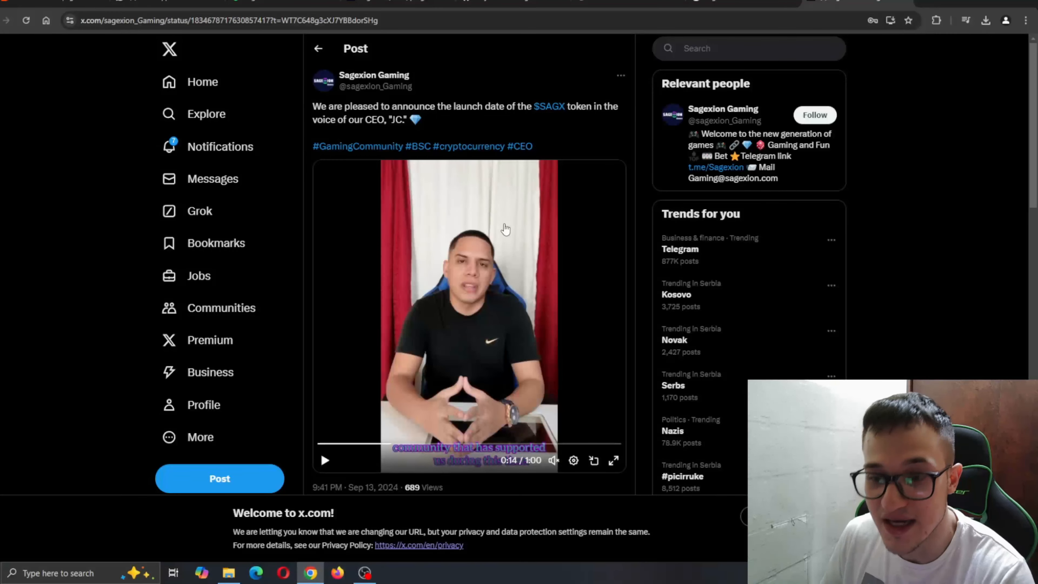
# - Play the CEO's launch-date announcement video to about 0:28, then pause it
pyautogui.click(324, 460)
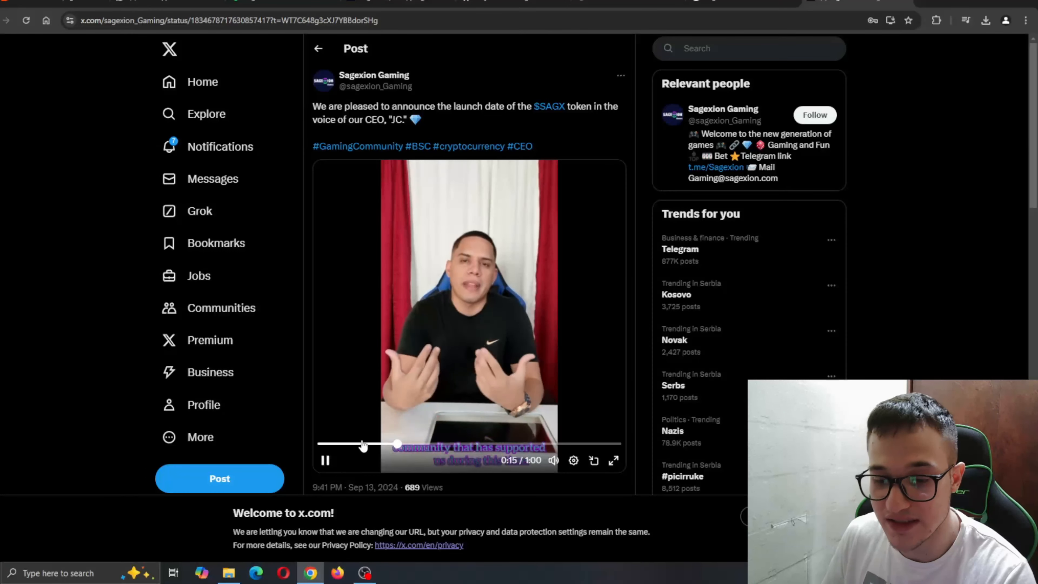
pyautogui.click(324, 460)
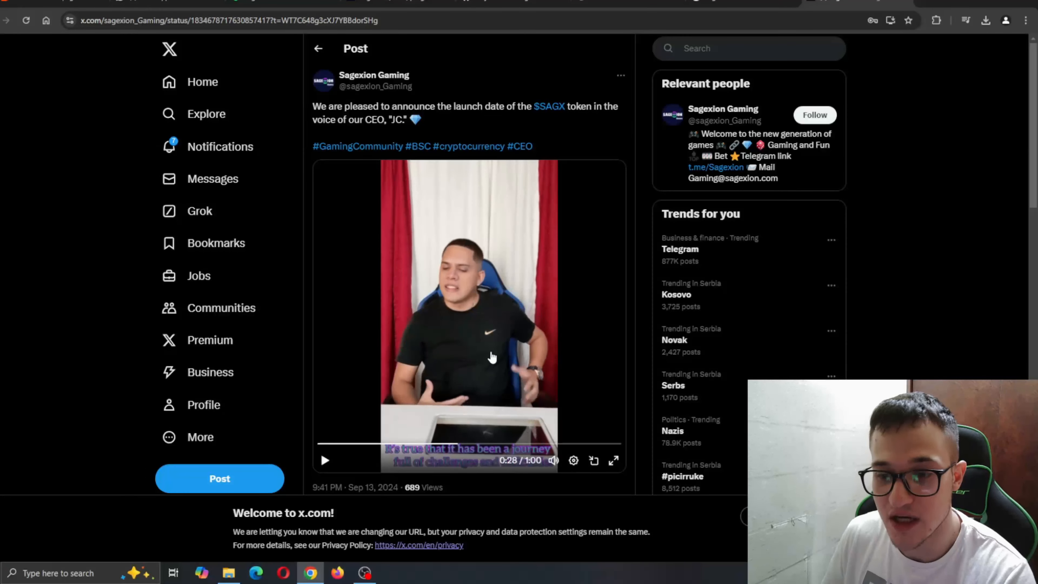
pyautogui.moveTo(515, 190)
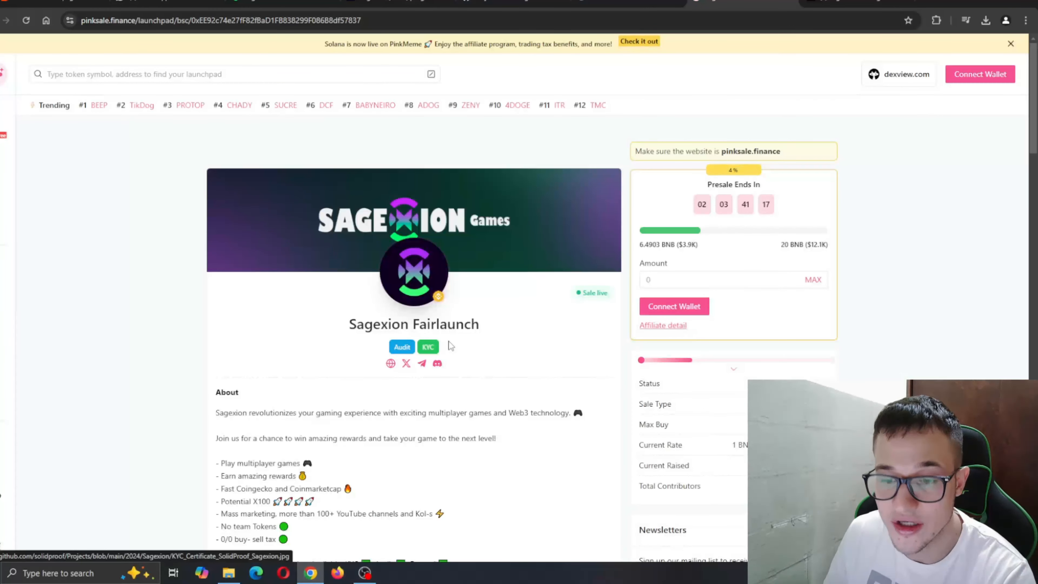
pyautogui.moveTo(281, 3)
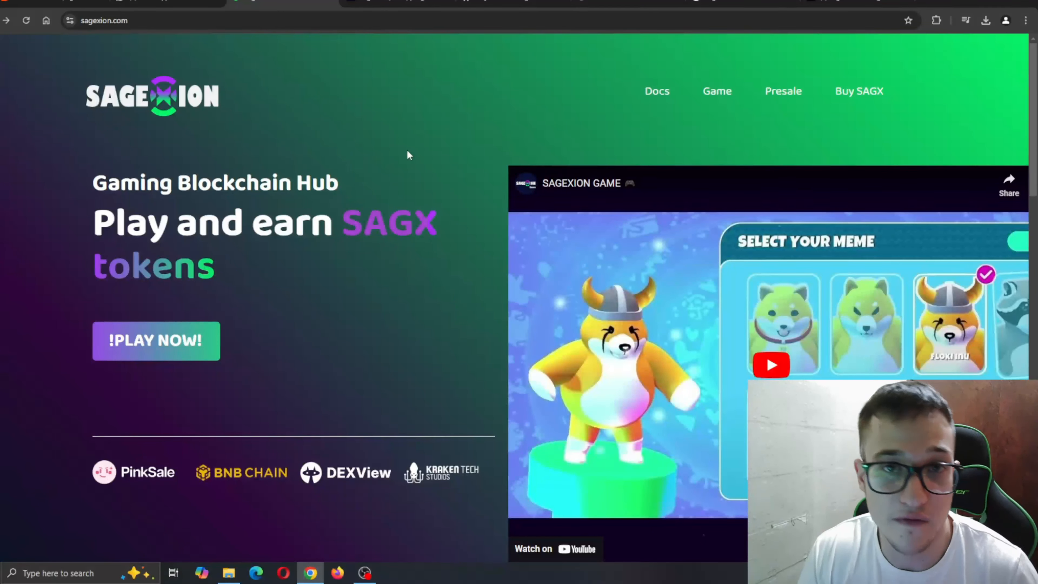
# - Scroll the Sagexion homepage down to its Leaderboard of top players
pyautogui.scroll(-3)
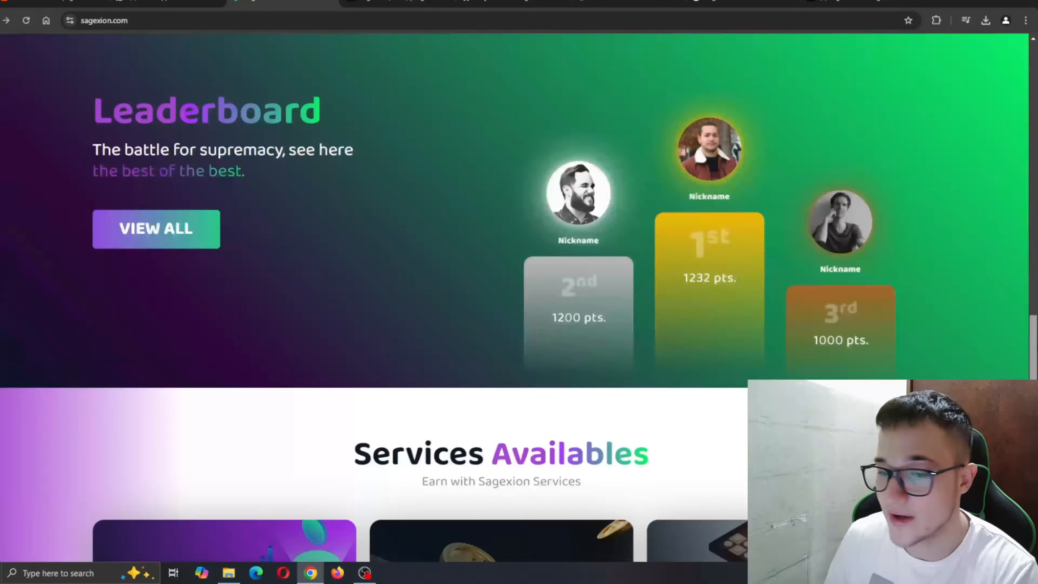
pyautogui.scroll(-3)
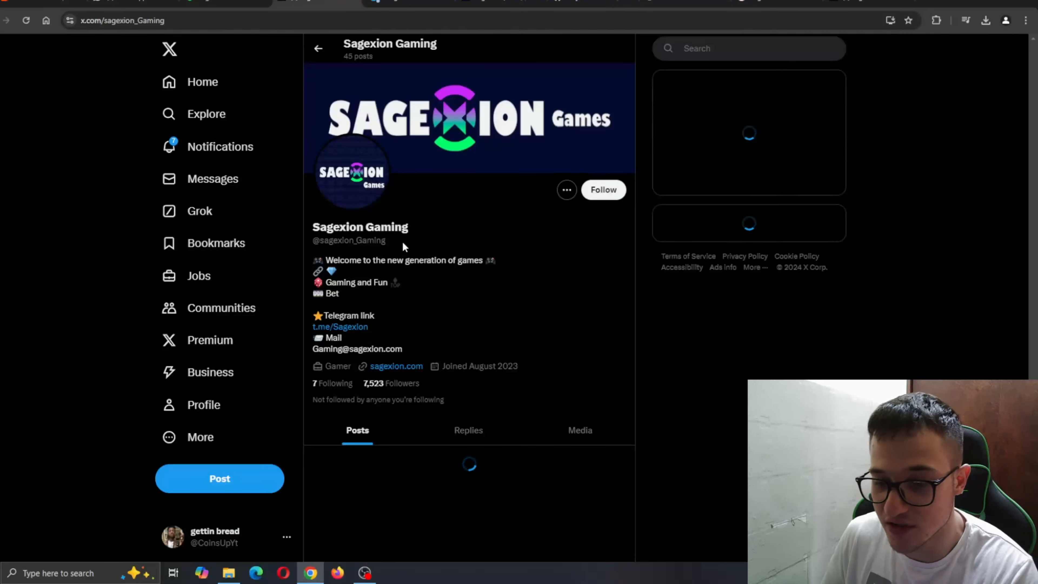
# - Follow the t.me/Sagexion link and cancel the Open Telegram Desktop prompt
pyautogui.scroll(-3)
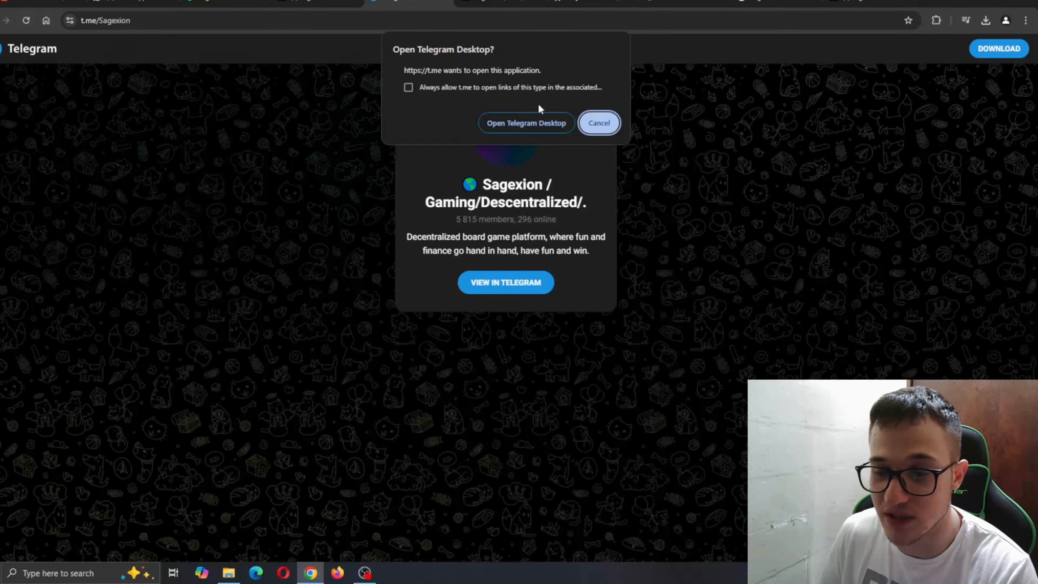
pyautogui.click(598, 123)
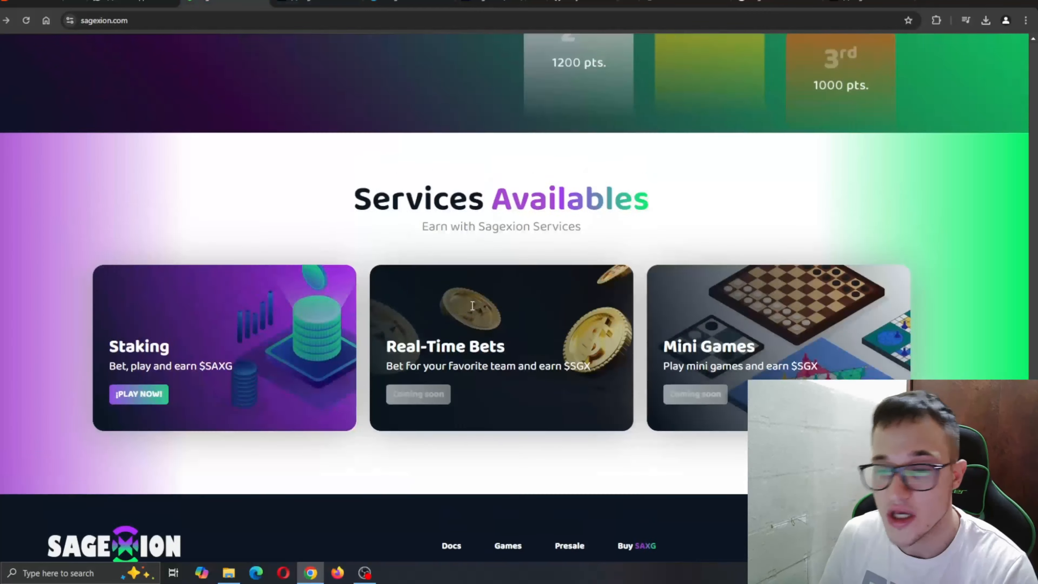
# - Review the Staking, Real-Time Bets and Mini Games services and return to the homepage hero section
pyautogui.scroll(3)
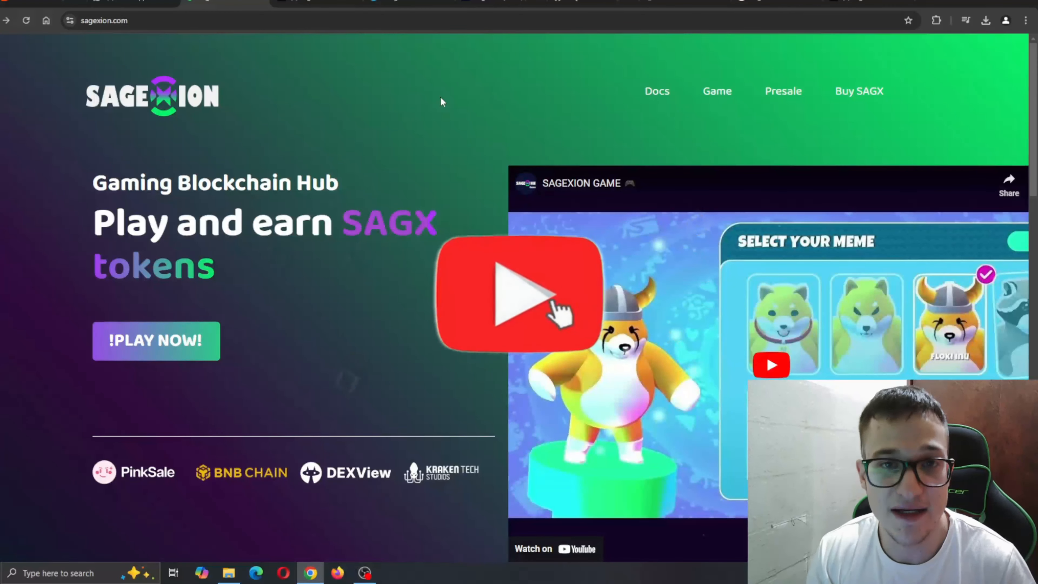
pyautogui.click(518, 295)
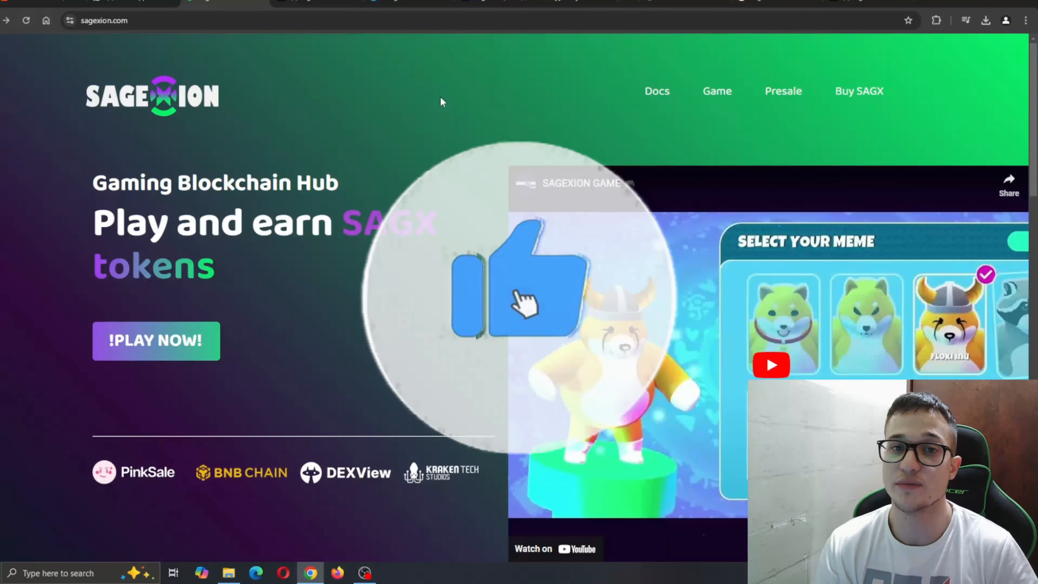